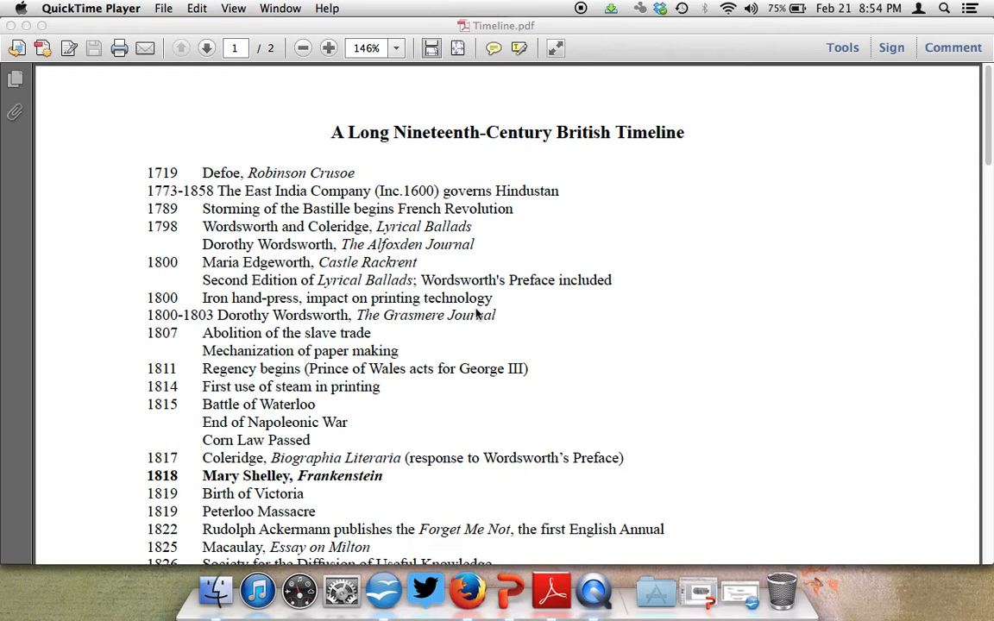
{"action": "mouse_move", "coordinate": [645, 263]}
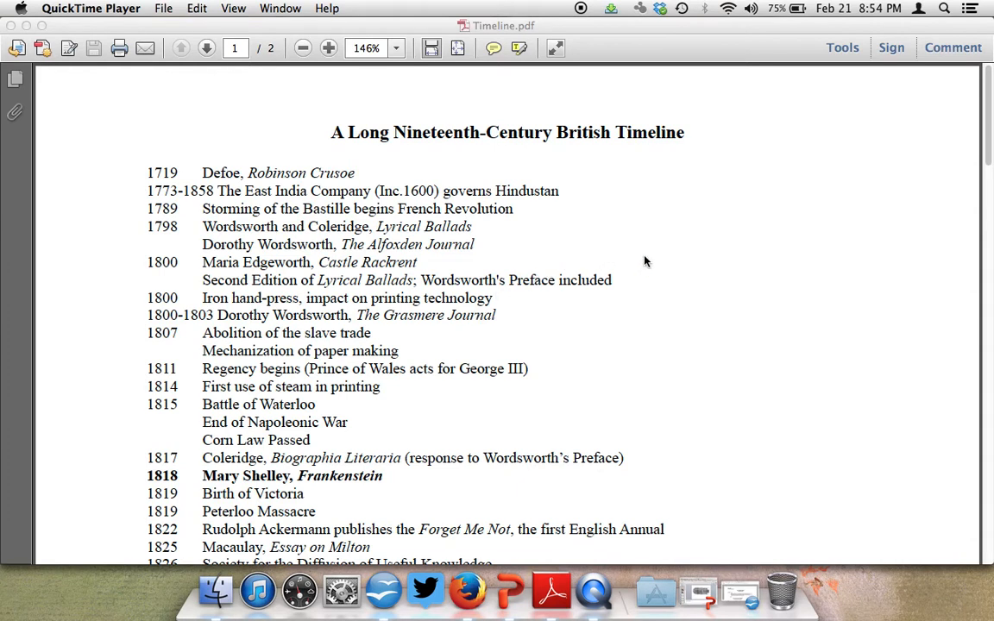
- Scroll down Timeline.pdf from the title to the 1818 Mary Shelley through 1845 entries
{"action": "scroll", "scroll_direction": "down", "scroll_amount": 3}
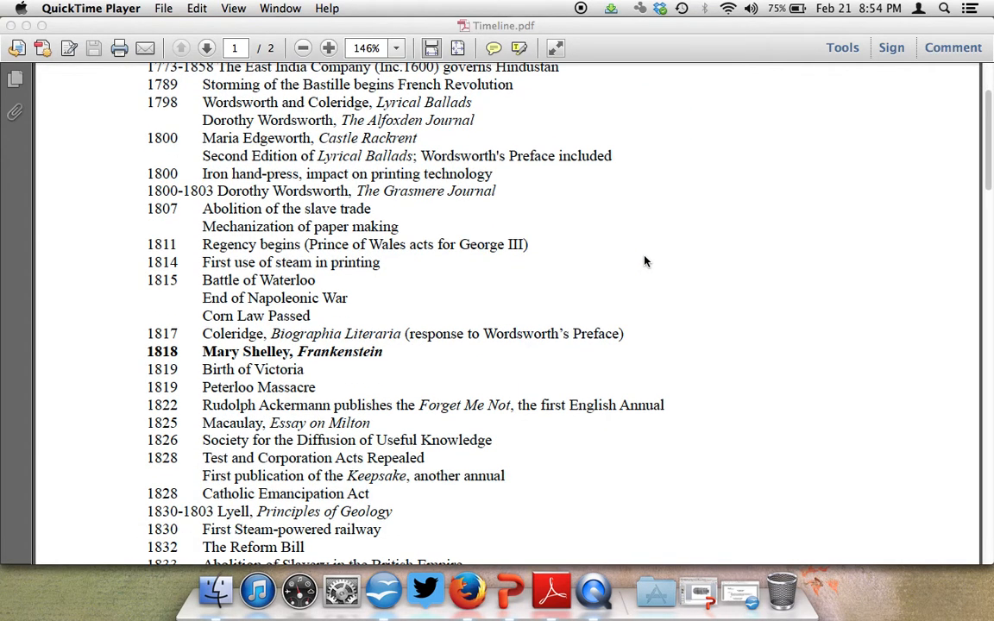
{"action": "scroll", "scroll_direction": "down", "scroll_amount": 3}
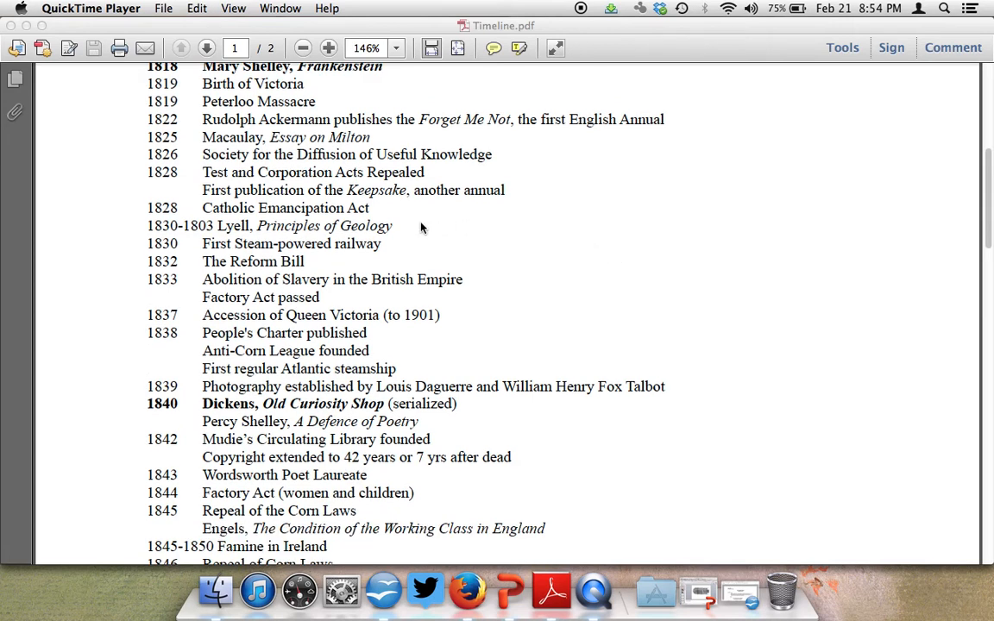
{"action": "mouse_move", "coordinate": [387, 245]}
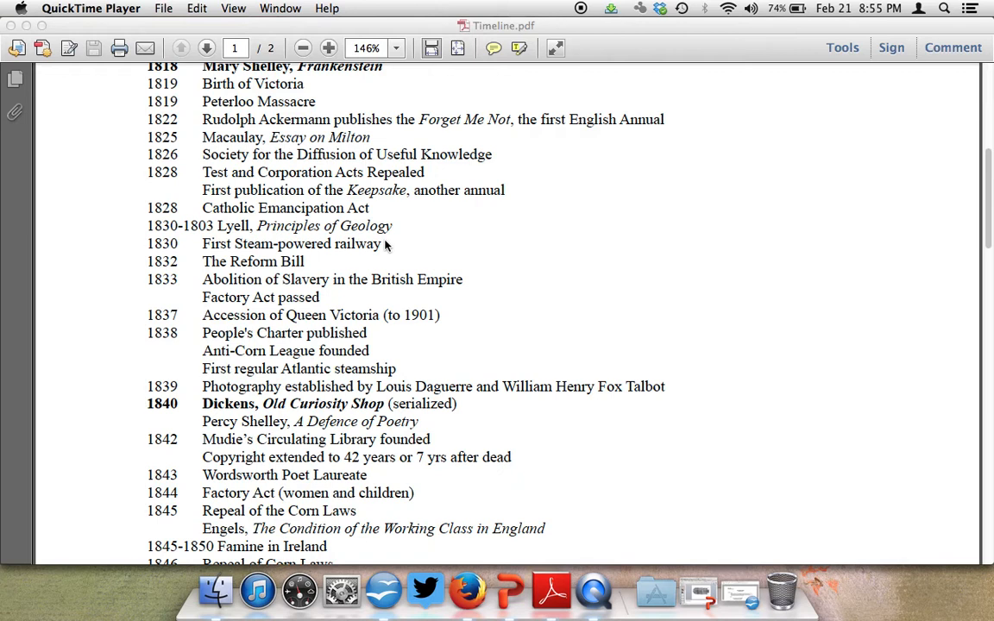
- Scroll past page 1 onto page 2 to reach the 1849 Bedford College entry
{"action": "scroll", "scroll_direction": "down", "scroll_amount": 3}
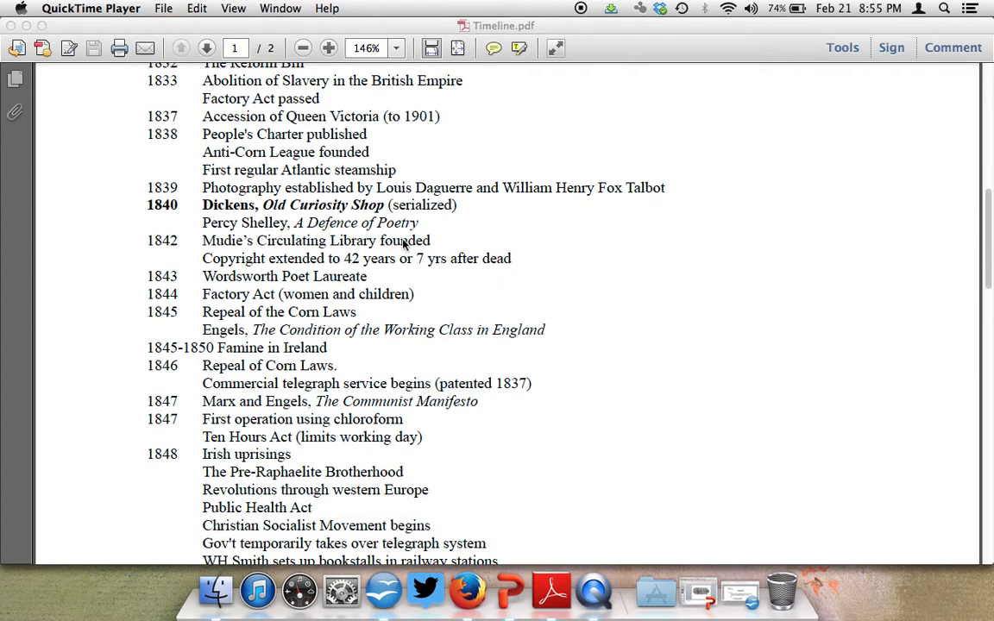
{"action": "mouse_move", "coordinate": [521, 254]}
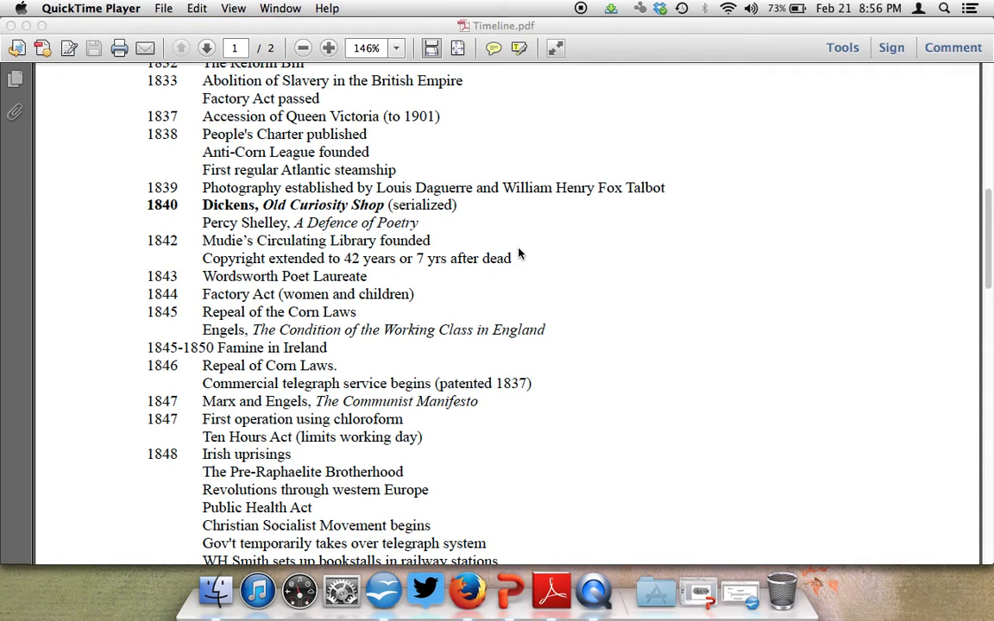
{"action": "scroll", "scroll_direction": "down", "scroll_amount": 3}
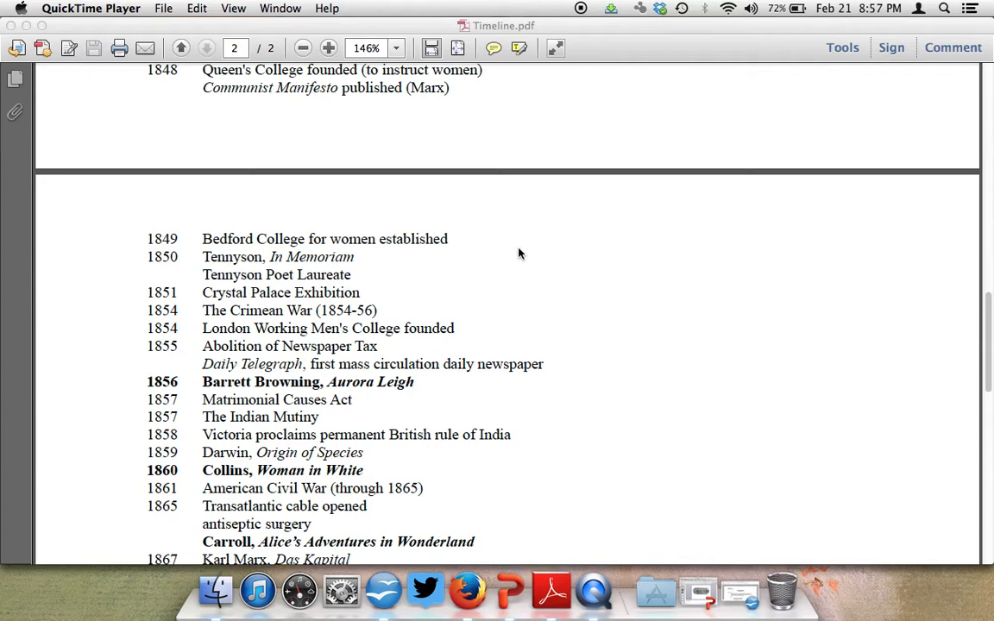
- Scroll to the end of page 2, reaching the 1903 first powered flight entry
{"action": "scroll", "scroll_direction": "down", "scroll_amount": 3}
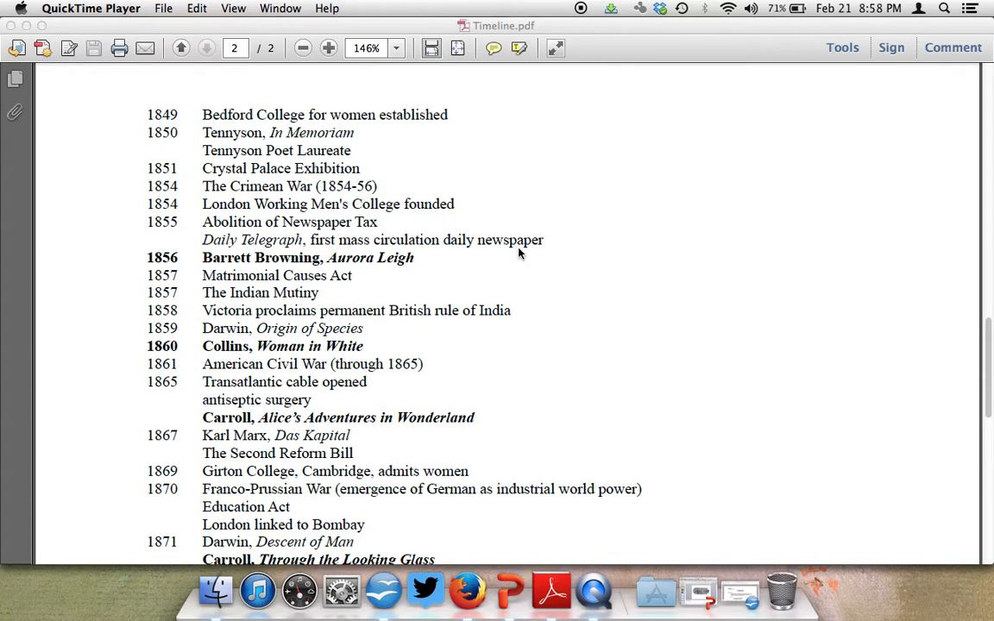
{"action": "scroll", "scroll_direction": "down", "scroll_amount": 3}
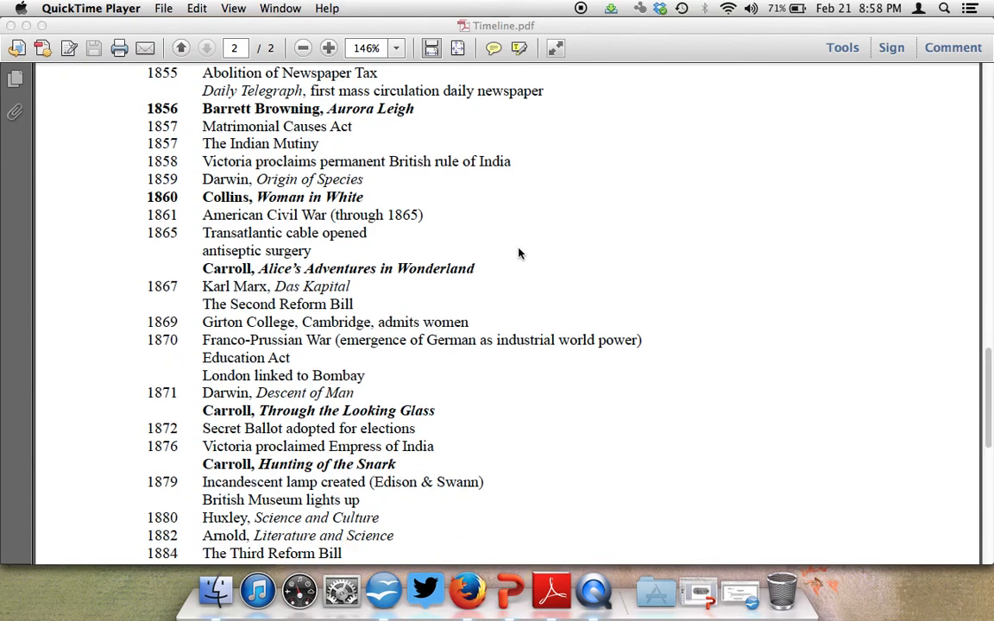
{"action": "scroll", "scroll_direction": "down", "scroll_amount": 3}
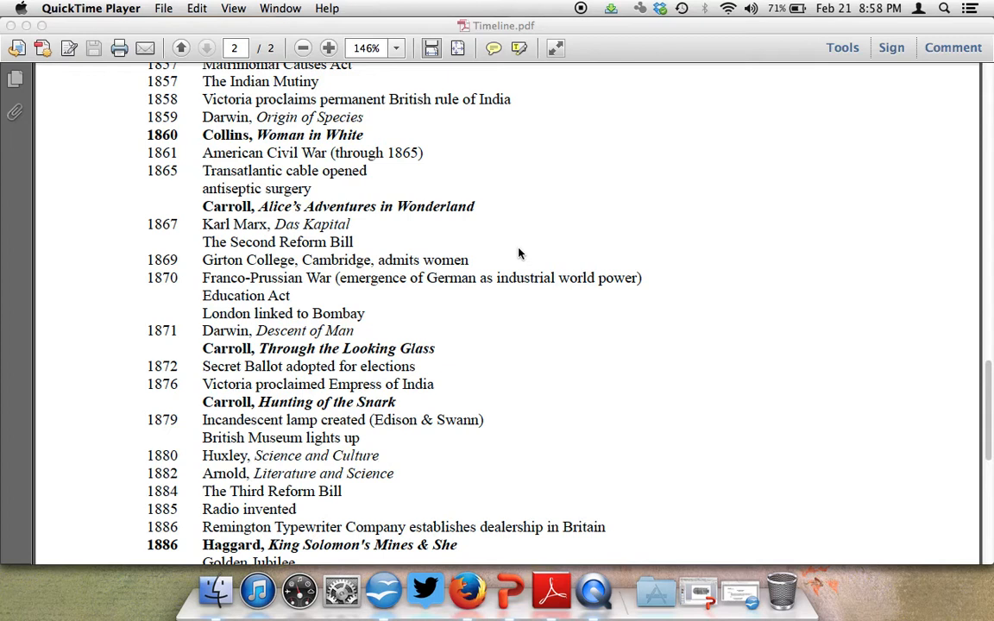
{"action": "scroll", "scroll_direction": "down", "scroll_amount": 3}
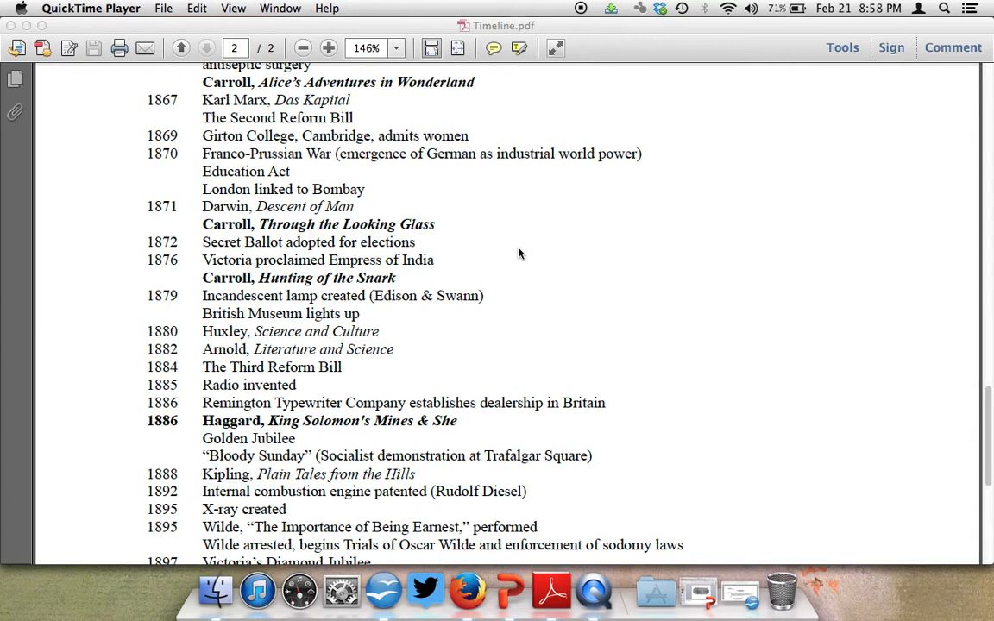
{"action": "scroll", "scroll_direction": "down", "scroll_amount": 3}
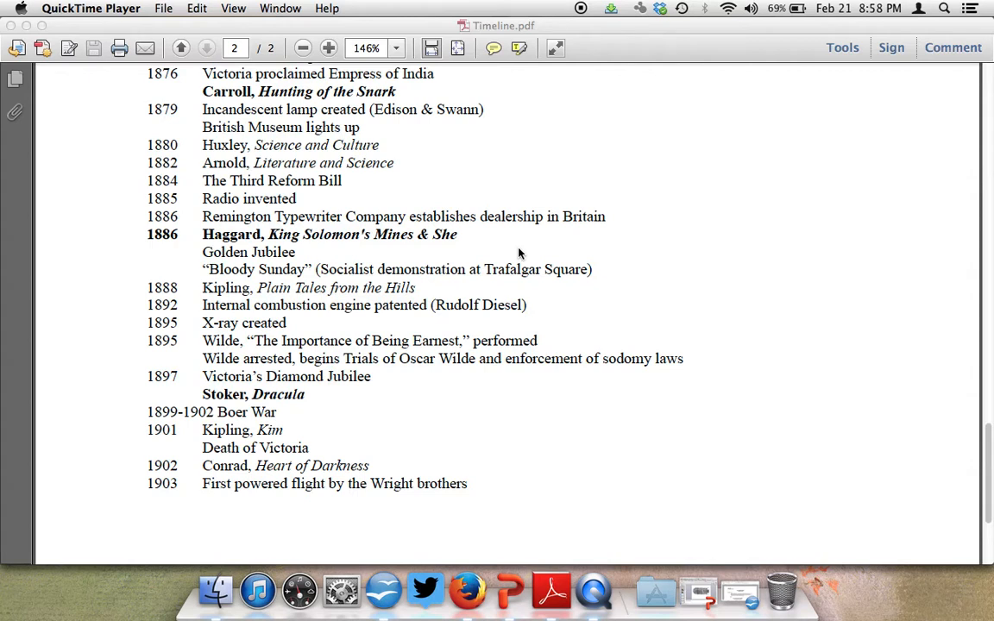
{"action": "mouse_move", "coordinate": [517, 240]}
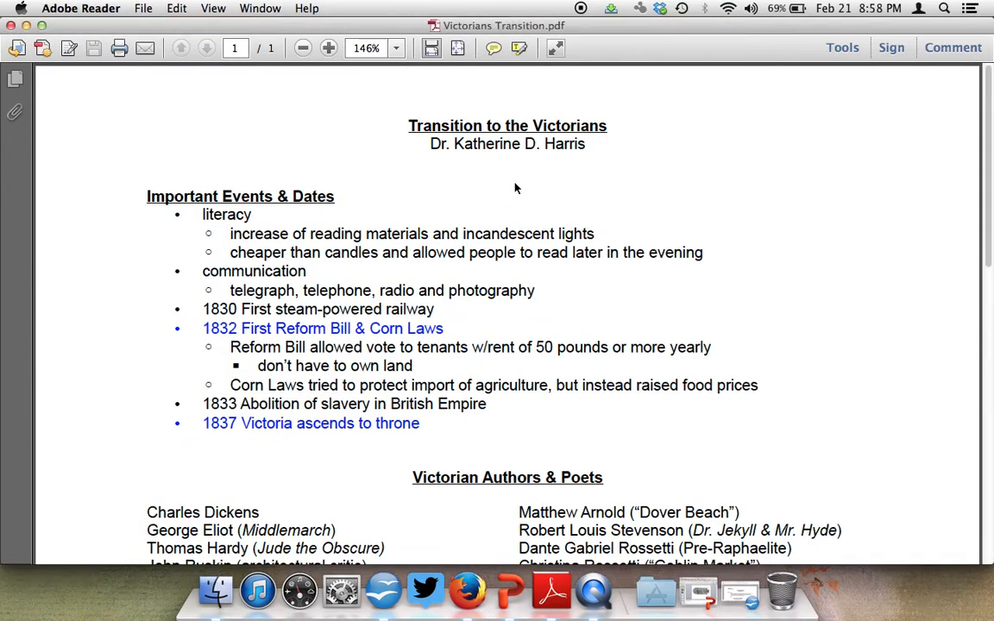
{"action": "mouse_move", "coordinate": [861, 218]}
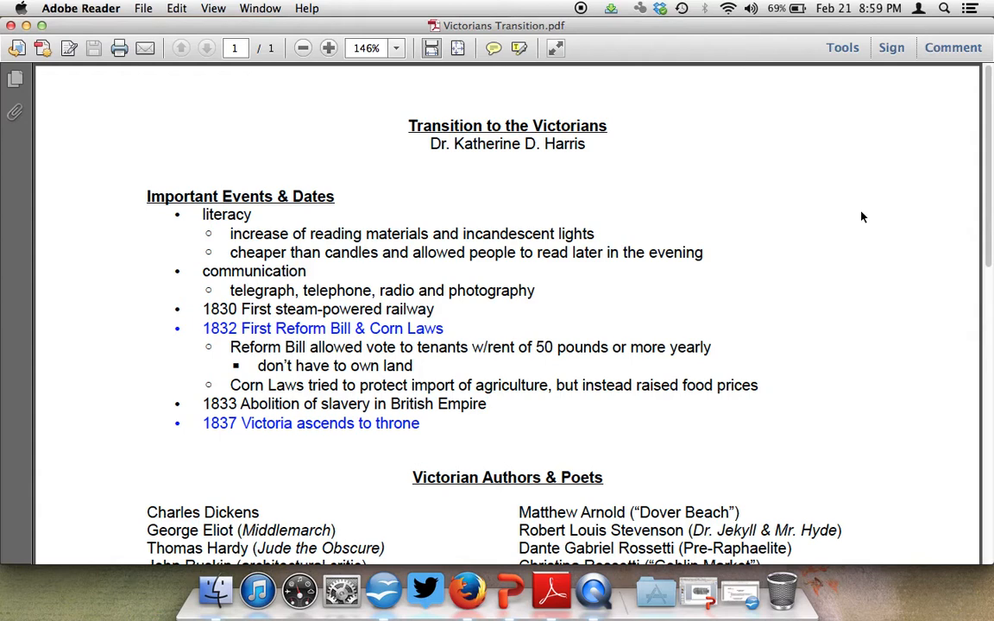
- Scroll Victorians Transition.pdf down to the Victorian Authors & Poets list
{"action": "scroll", "scroll_direction": "down", "scroll_amount": 3}
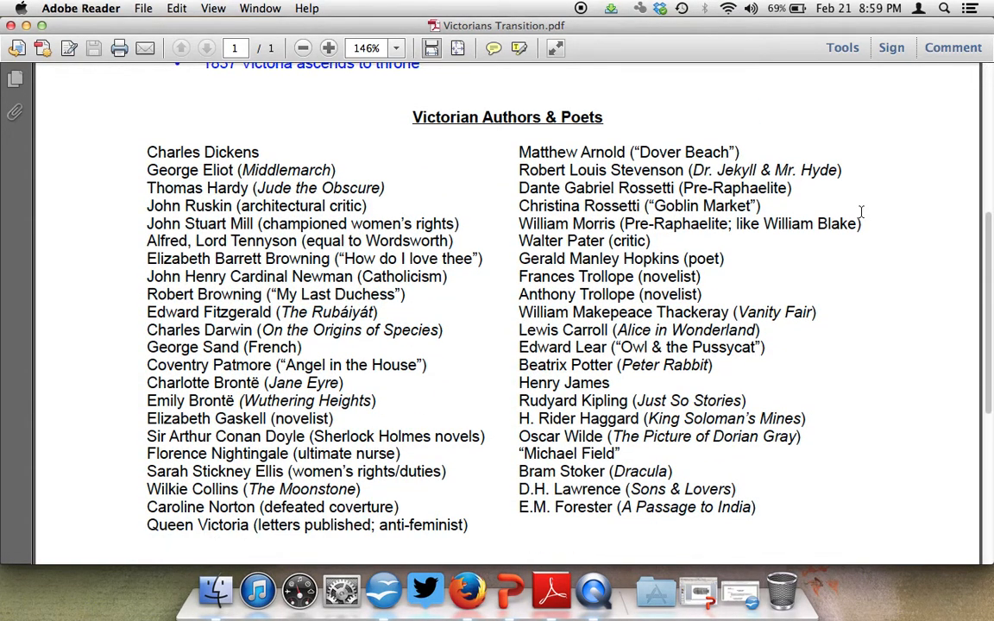
{"action": "mouse_move", "coordinate": [948, 231]}
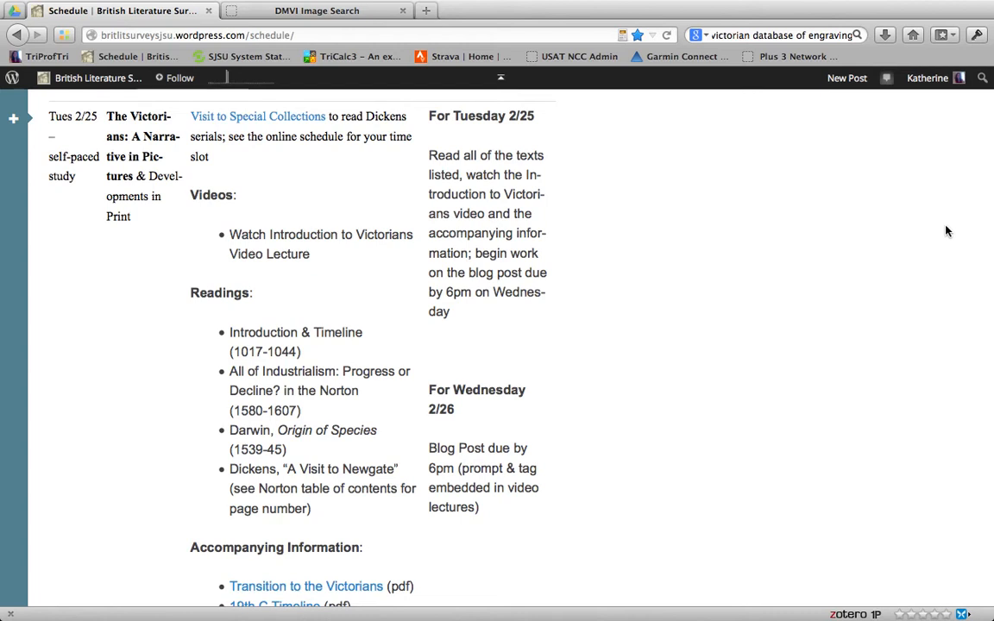
- Follow the schedule's Database of Mid-Victorian Images link to its keyword search page
{"action": "scroll", "scroll_direction": "down", "scroll_amount": 3}
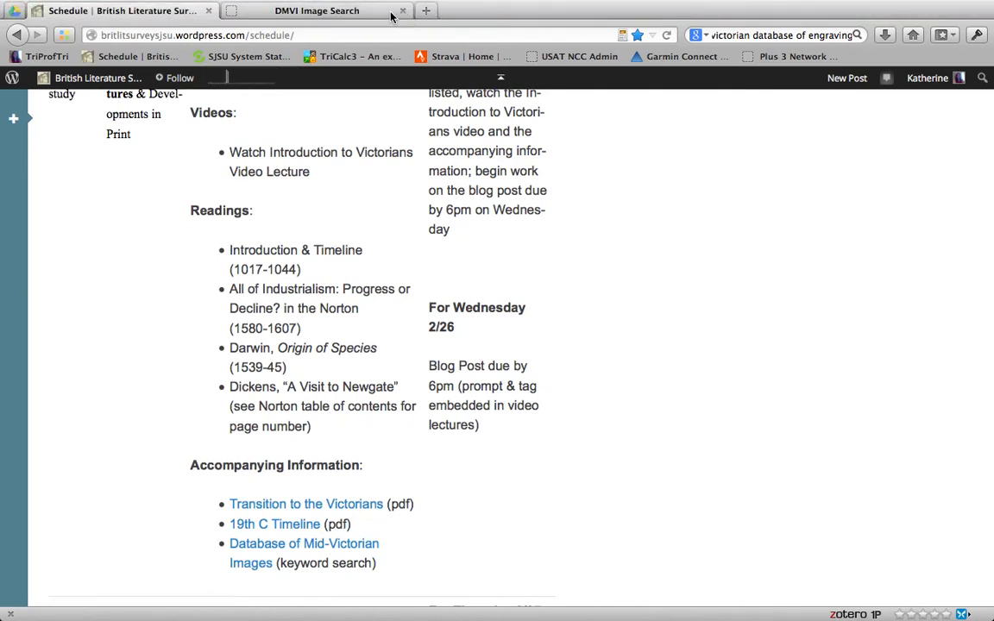
{"action": "left_click", "coordinate": [318, 10]}
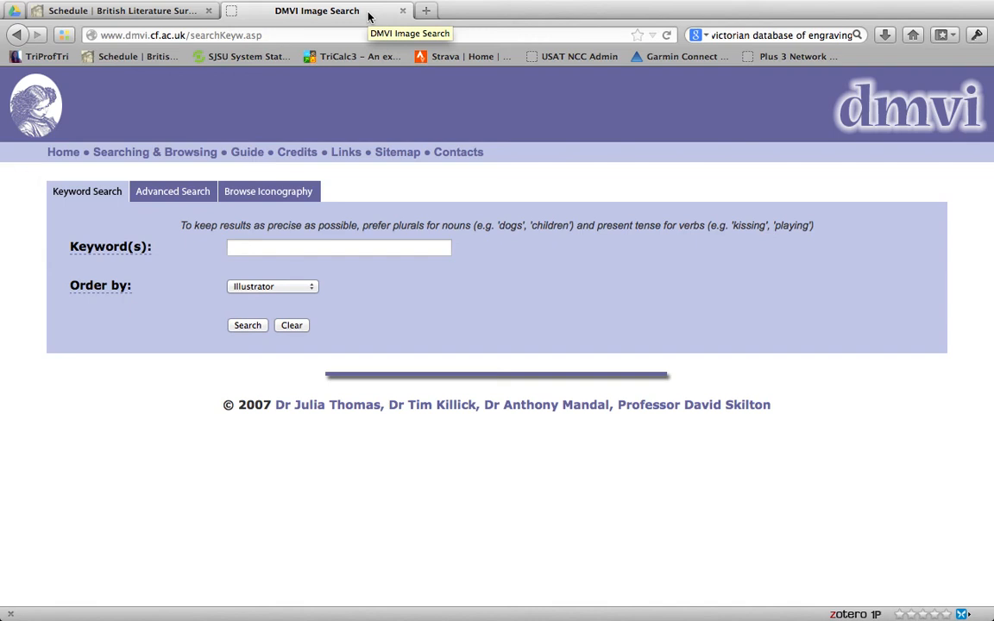
{"action": "mouse_move", "coordinate": [297, 171]}
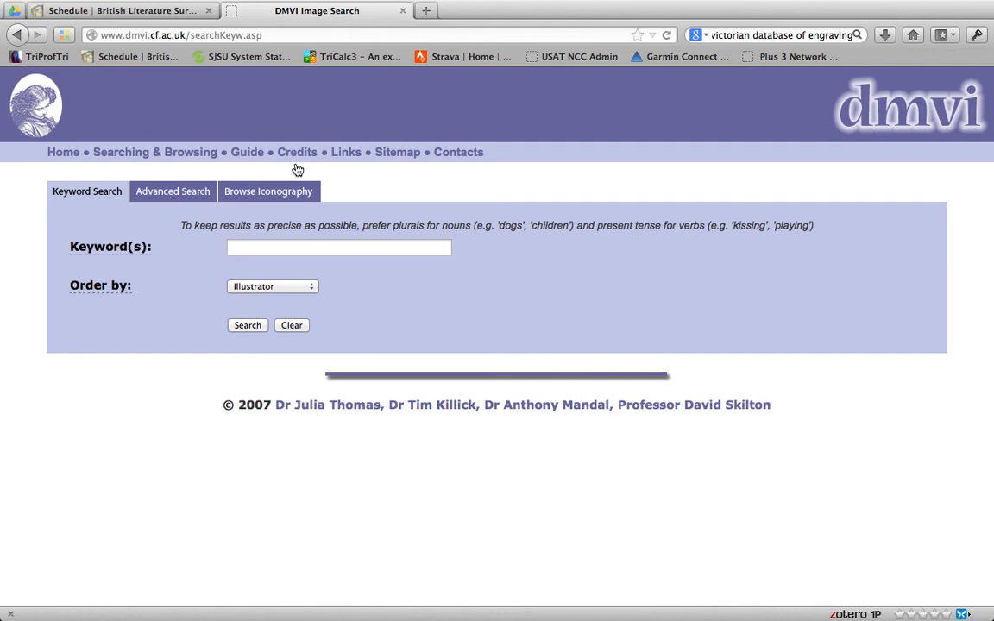
- Run a keyword search for 'reading' and look down the 68 illustration results
{"action": "left_click", "coordinate": [338, 248]}
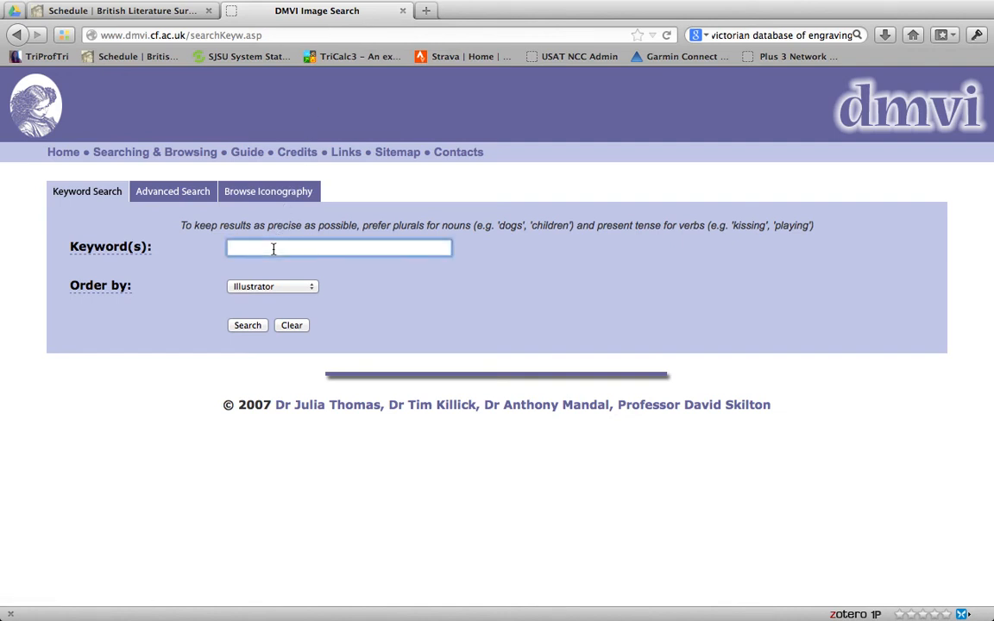
{"action": "type", "text": "reading"}
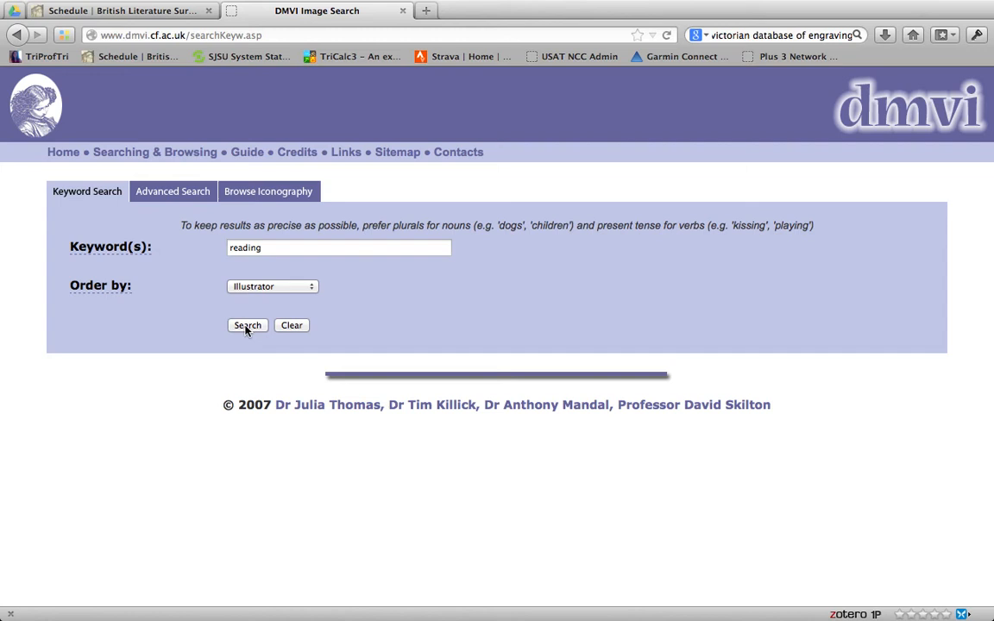
{"action": "left_click", "coordinate": [248, 325]}
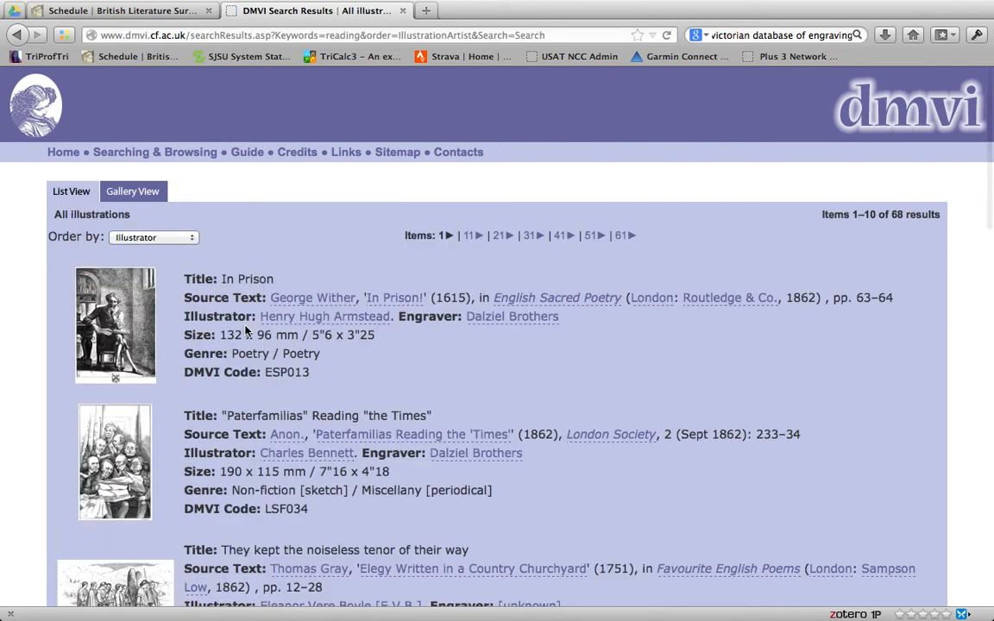
{"action": "mouse_move", "coordinate": [297, 257]}
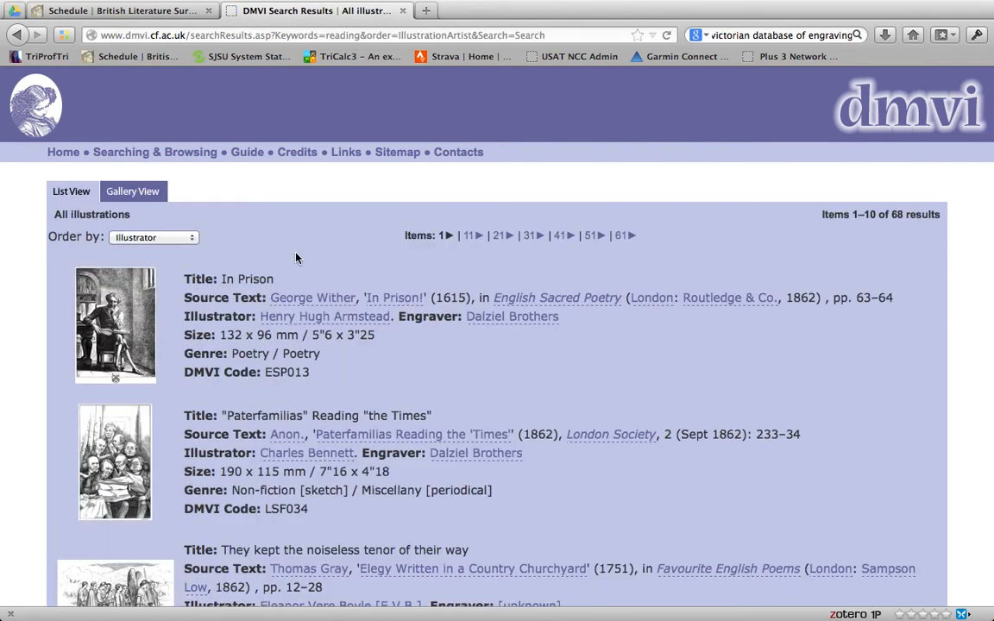
{"action": "scroll", "scroll_direction": "down", "scroll_amount": 3}
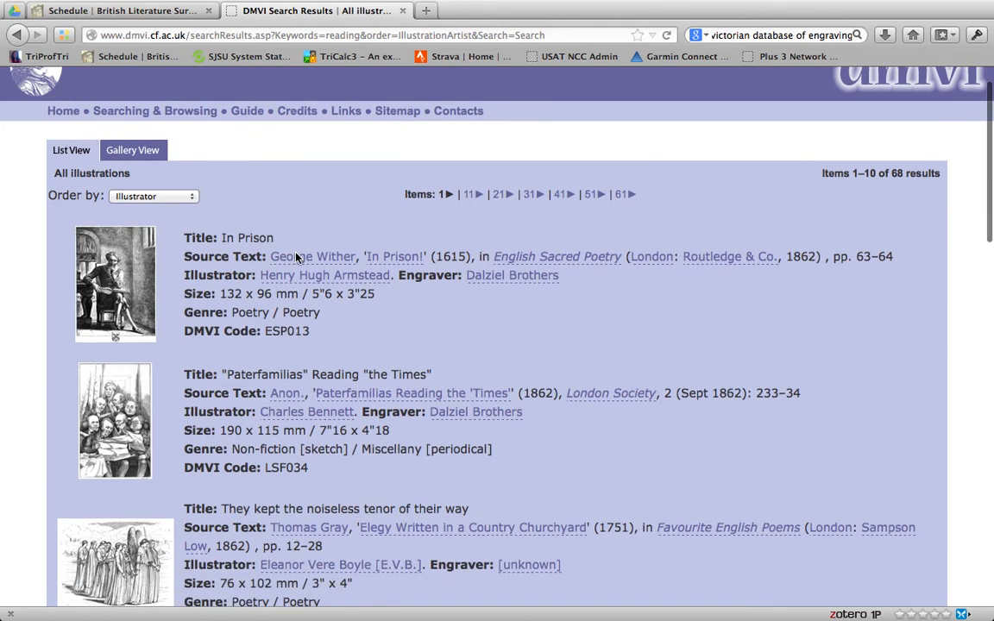
{"action": "scroll", "scroll_direction": "down", "scroll_amount": 3}
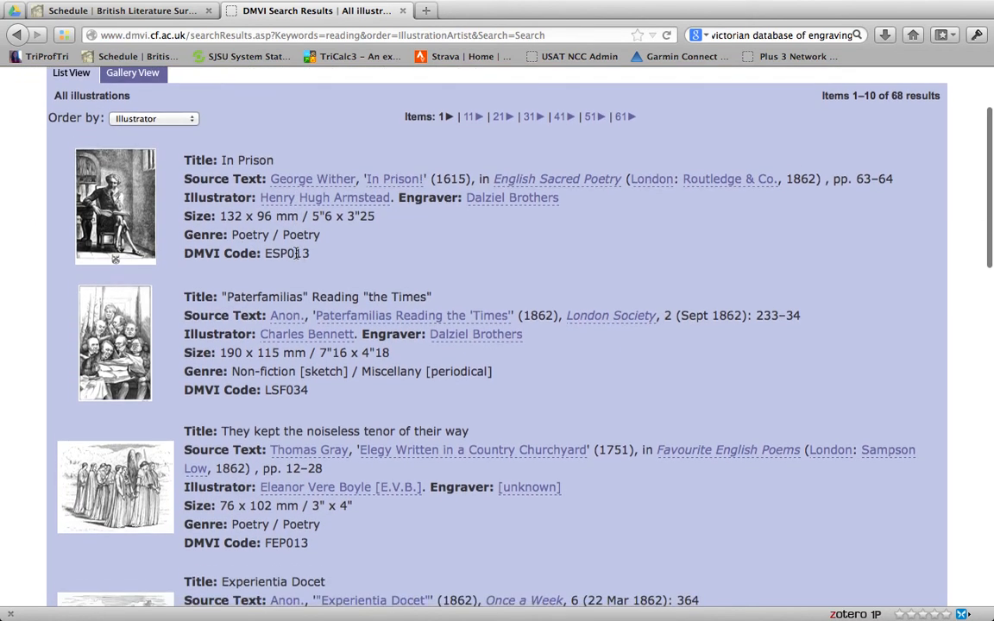
{"action": "scroll", "scroll_direction": "down", "scroll_amount": 3}
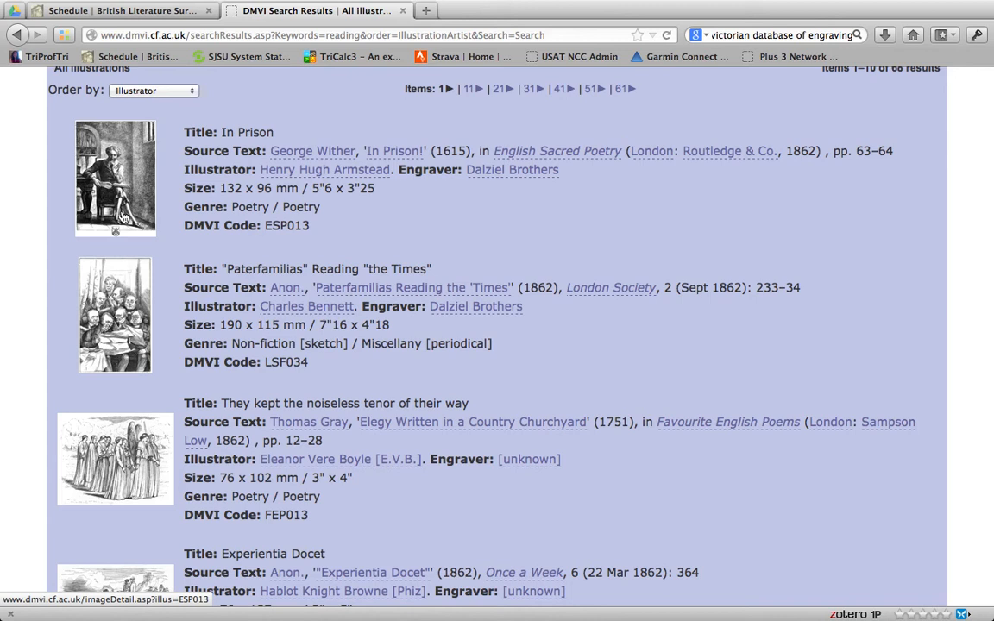
- View the full record of the In Prison illustration and scroll through it
{"action": "left_click", "coordinate": [113, 177]}
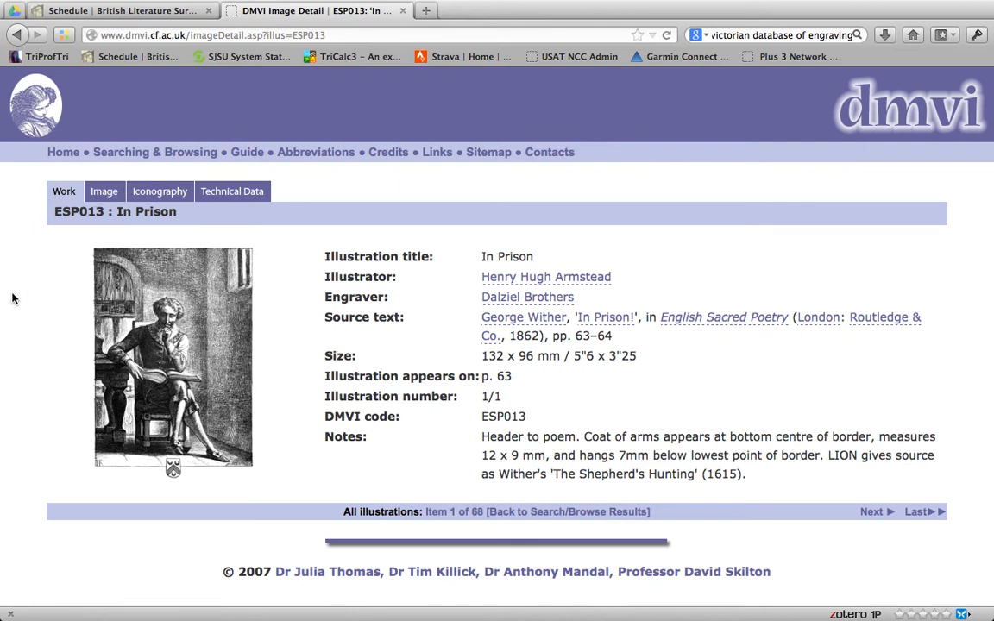
{"action": "mouse_move", "coordinate": [498, 452]}
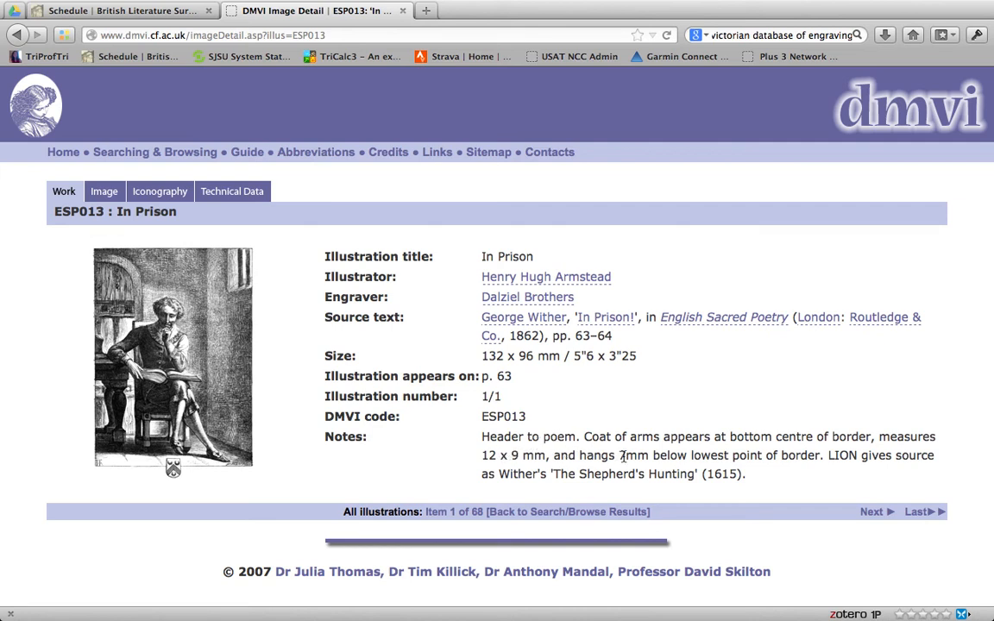
{"action": "mouse_move", "coordinate": [569, 383]}
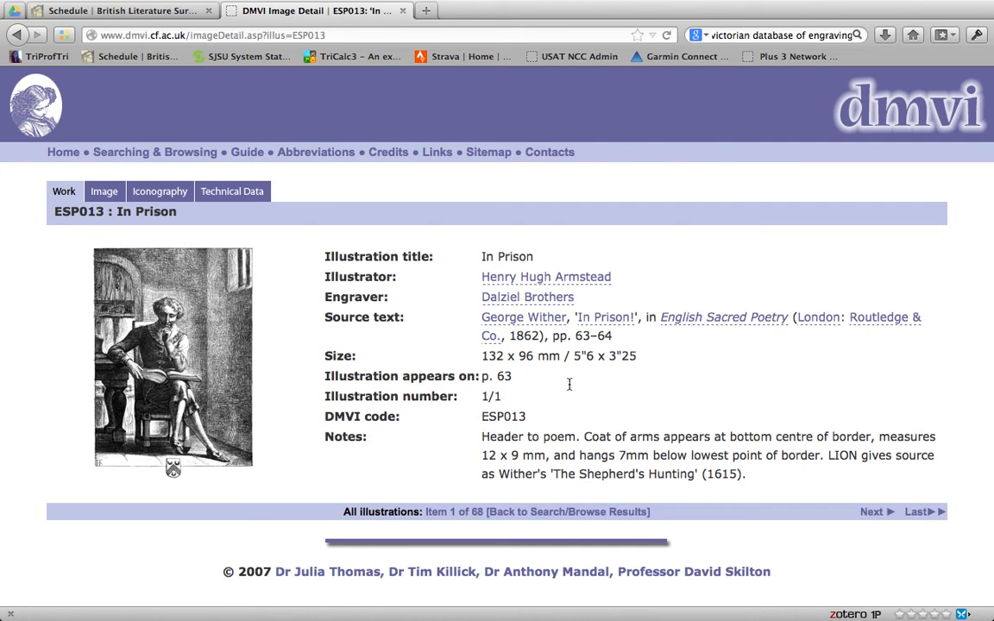
{"action": "mouse_move", "coordinate": [528, 297]}
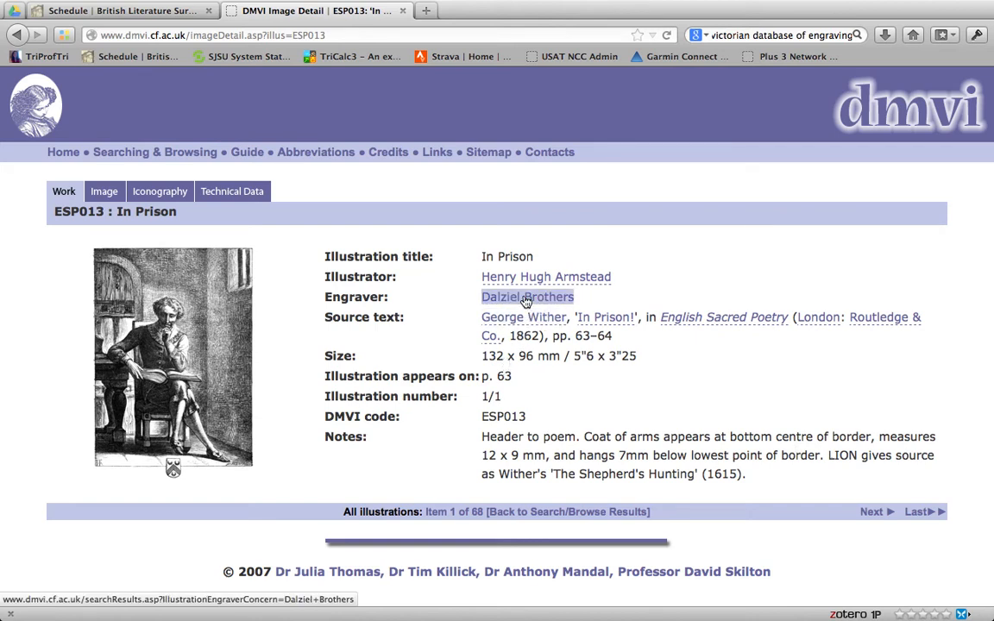
{"action": "mouse_move", "coordinate": [604, 317]}
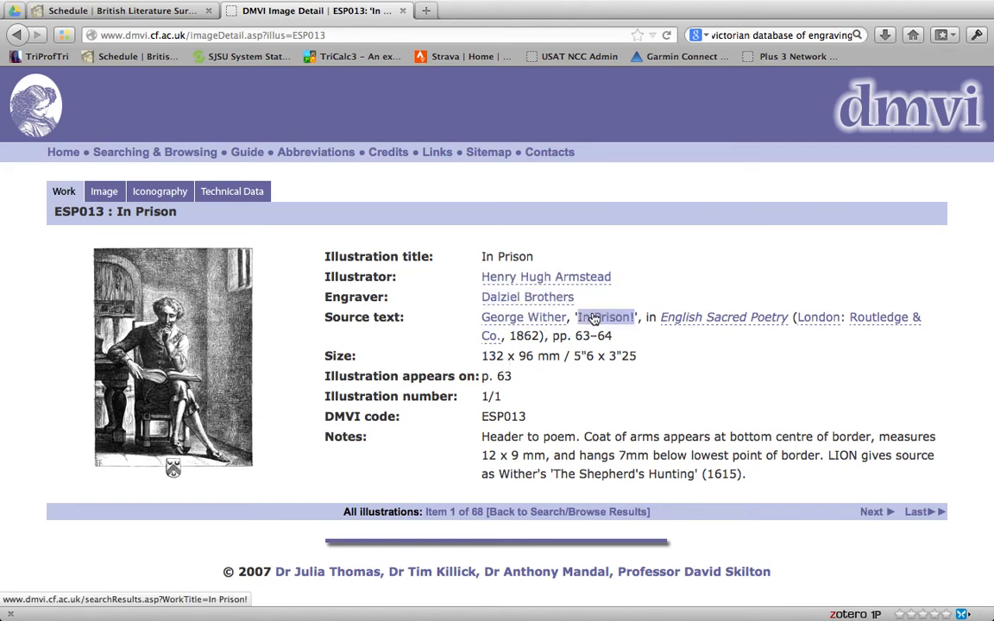
{"action": "mouse_move", "coordinate": [723, 318]}
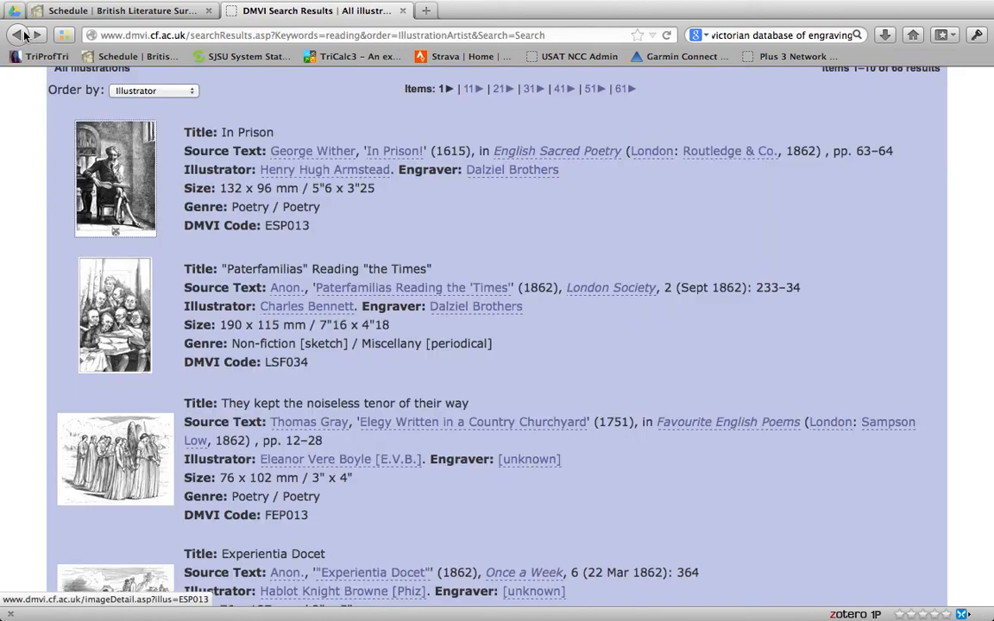
{"action": "scroll", "scroll_direction": "down", "scroll_amount": 3}
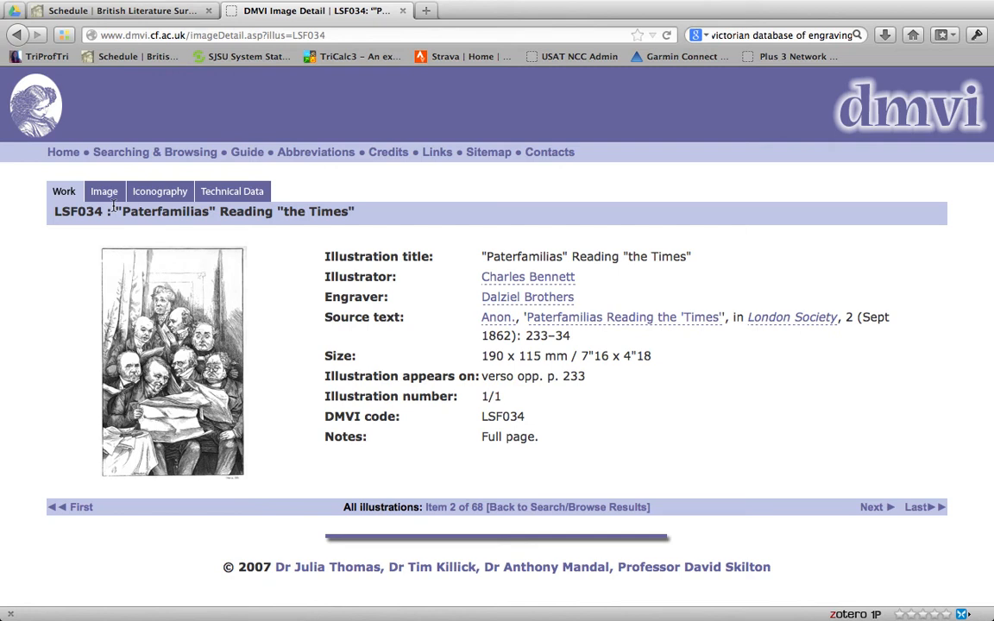
{"action": "left_click", "coordinate": [18, 34]}
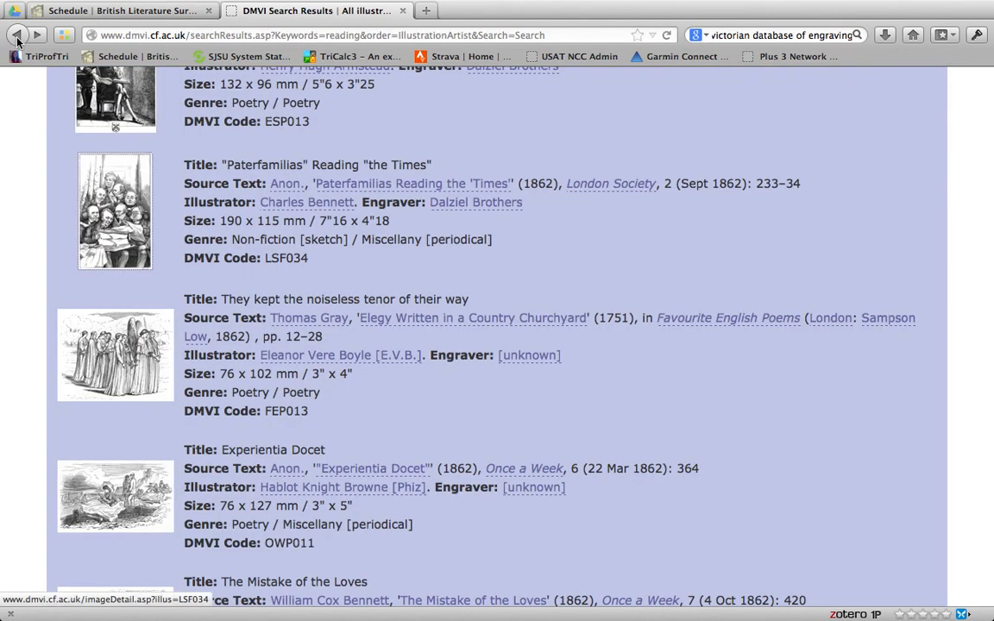
{"action": "mouse_move", "coordinate": [114, 354]}
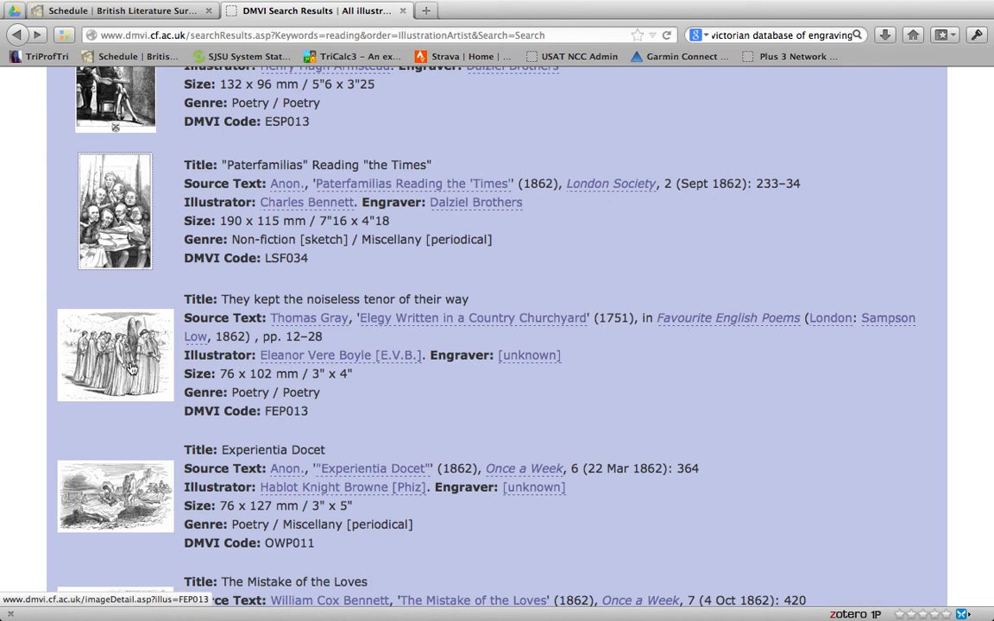
{"action": "left_click", "coordinate": [114, 356]}
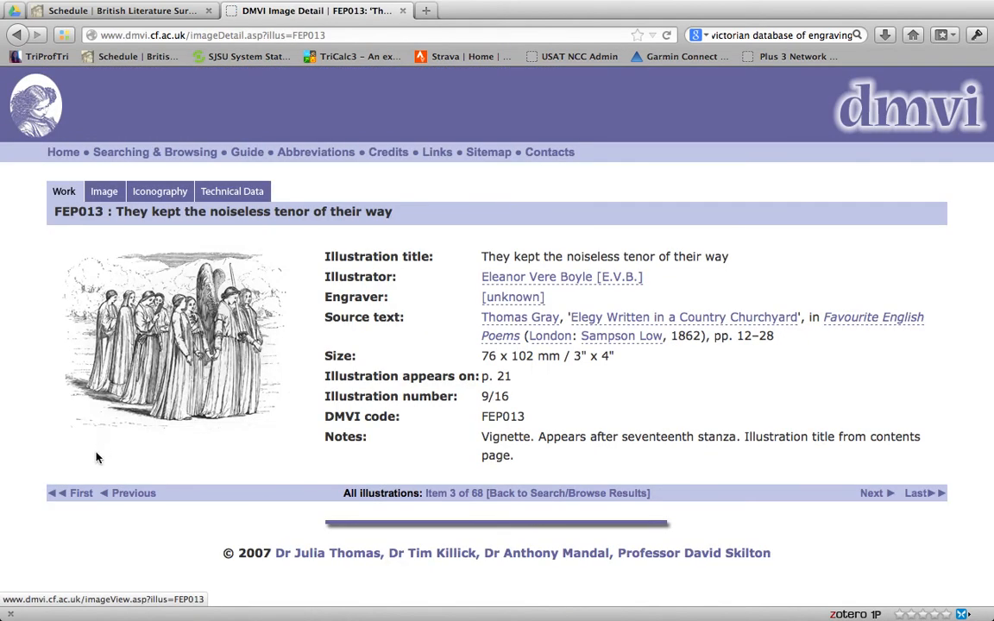
{"action": "mouse_move", "coordinate": [129, 407]}
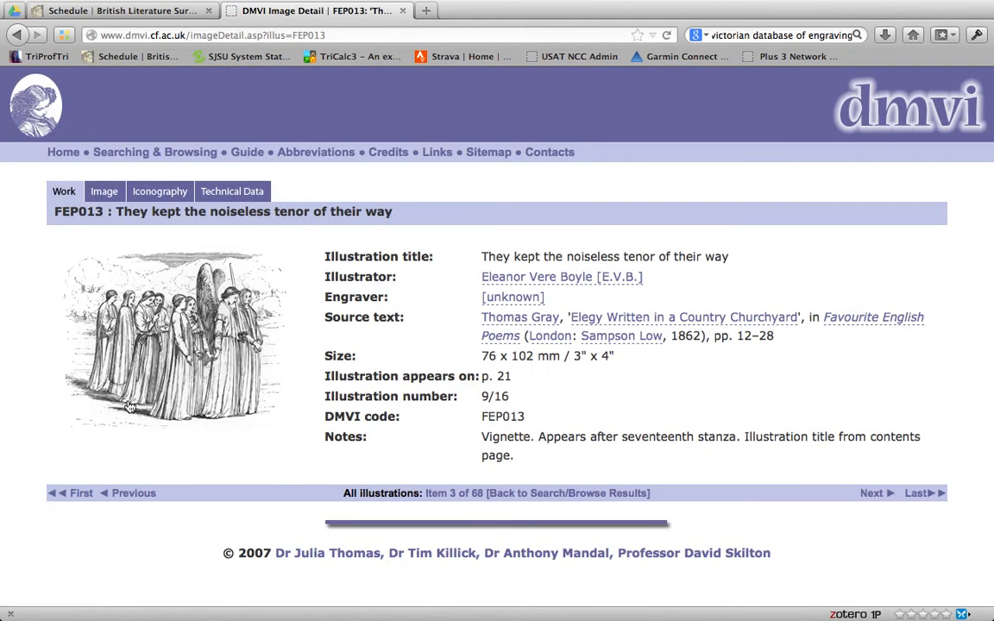
{"action": "mouse_move", "coordinate": [199, 307]}
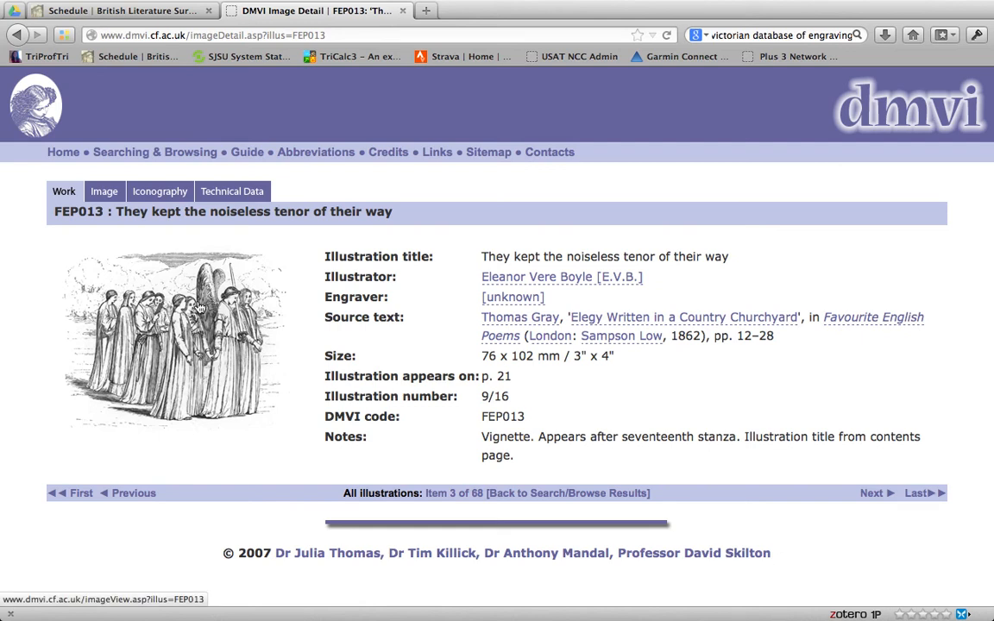
{"action": "mouse_move", "coordinate": [171, 312]}
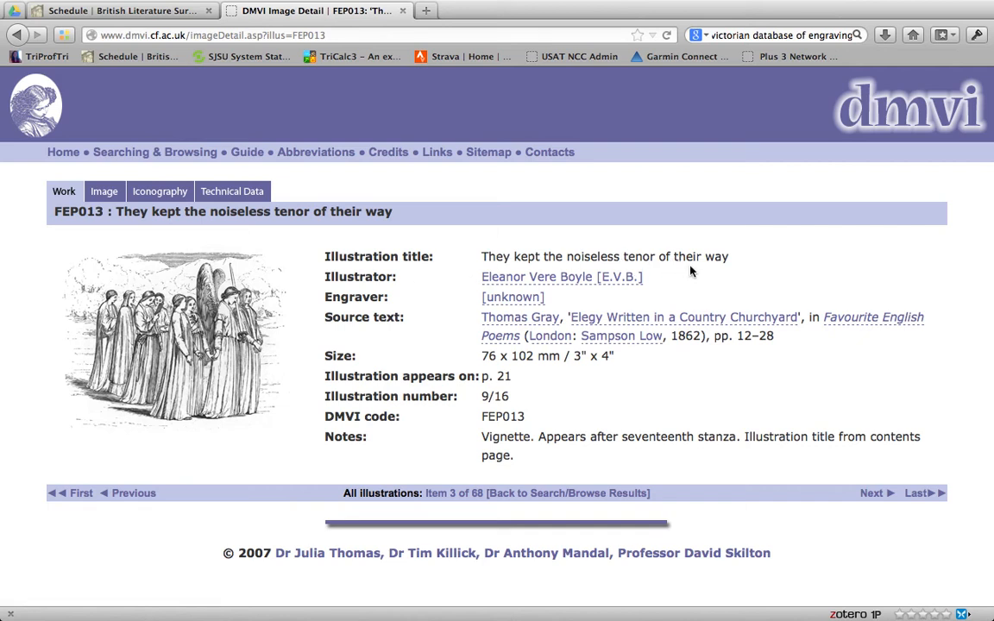
{"action": "double_click", "coordinate": [518, 317]}
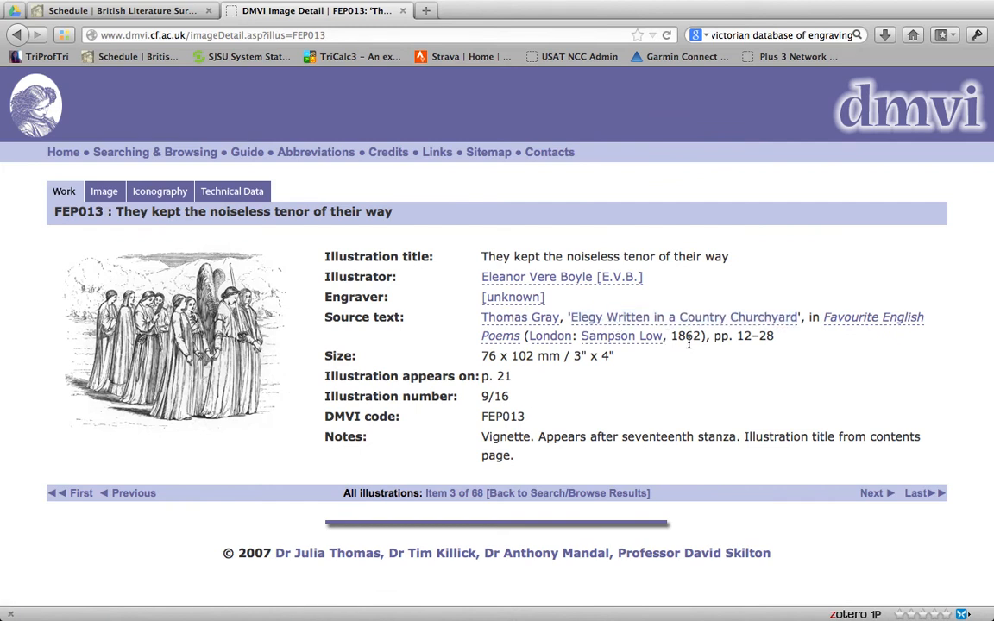
{"action": "mouse_move", "coordinate": [521, 452]}
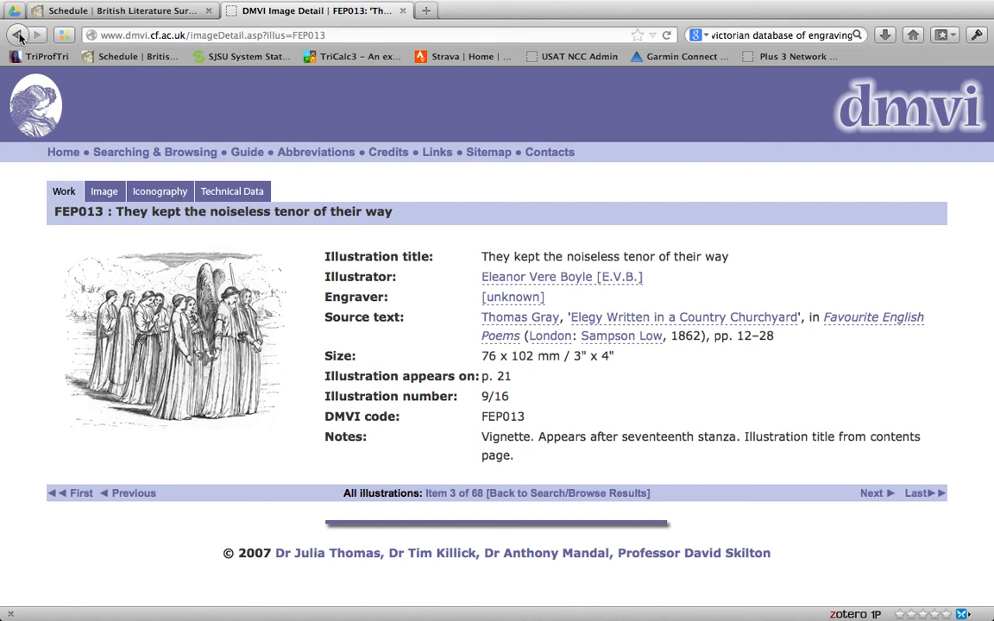
- Go back to the reading results and view the record for The Professor's Pupil
{"action": "left_click", "coordinate": [18, 34]}
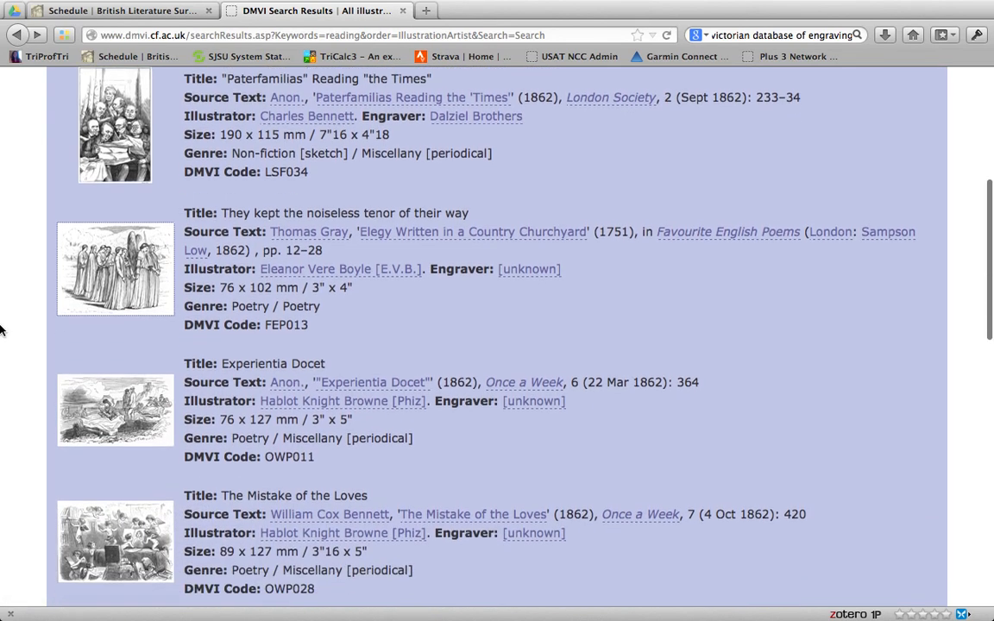
{"action": "scroll", "scroll_direction": "down", "scroll_amount": 3}
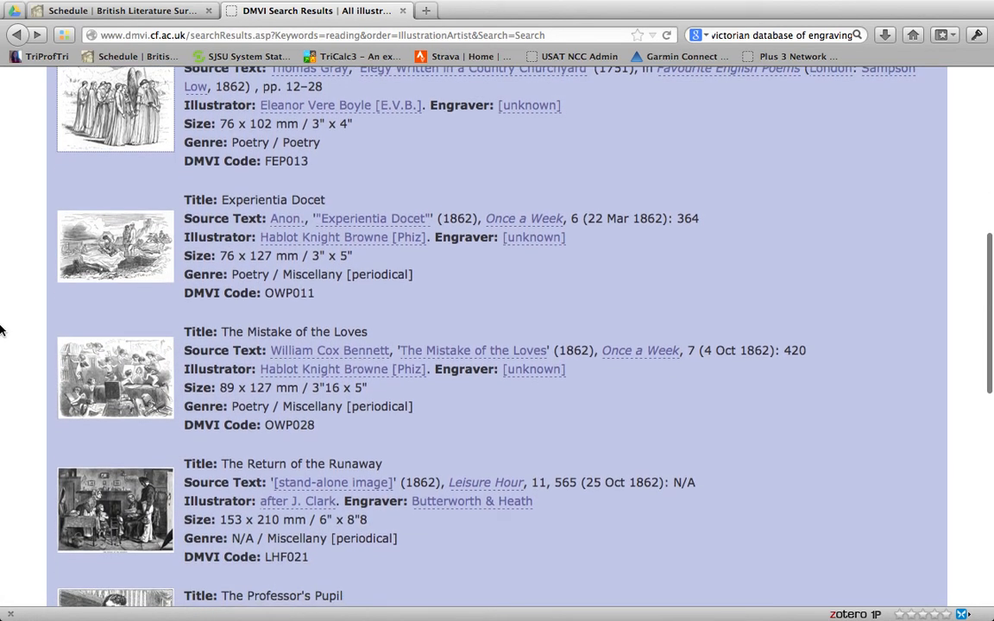
{"action": "scroll", "scroll_direction": "down", "scroll_amount": 3}
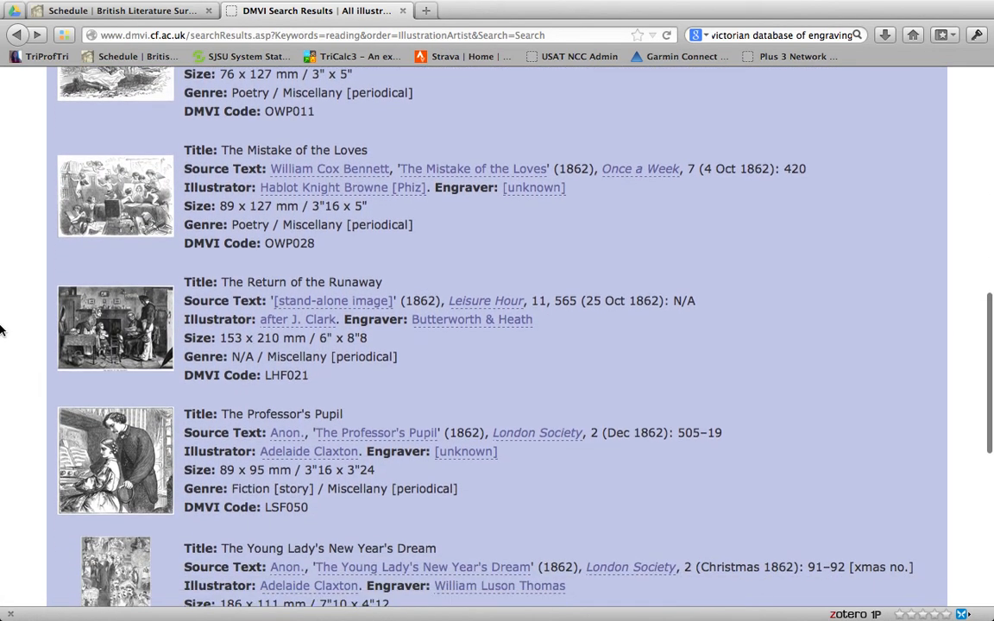
{"action": "scroll", "scroll_direction": "down", "scroll_amount": 3}
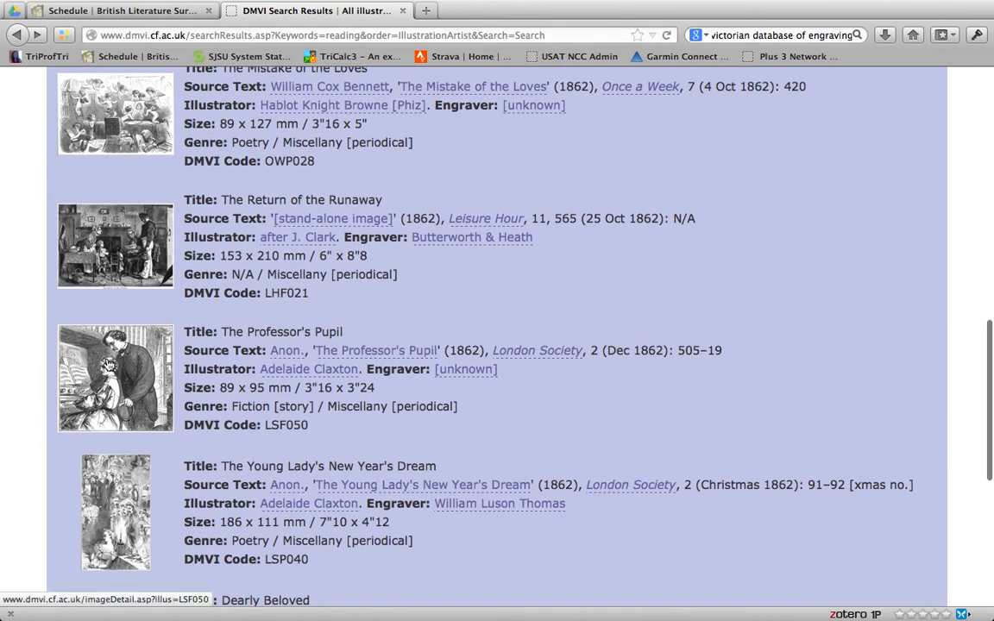
{"action": "left_click", "coordinate": [114, 376]}
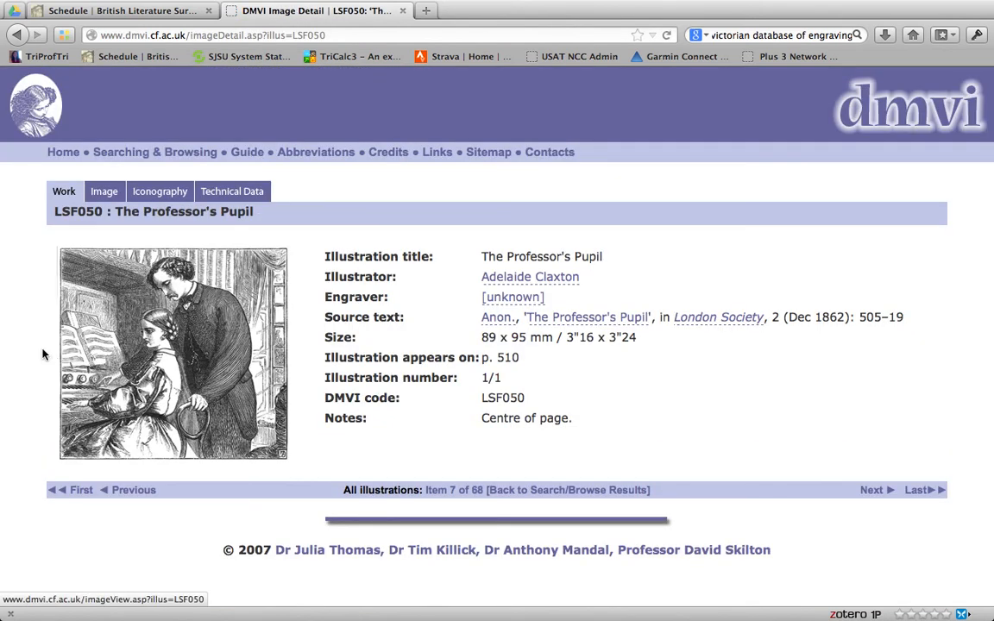
{"action": "mouse_move", "coordinate": [21, 349]}
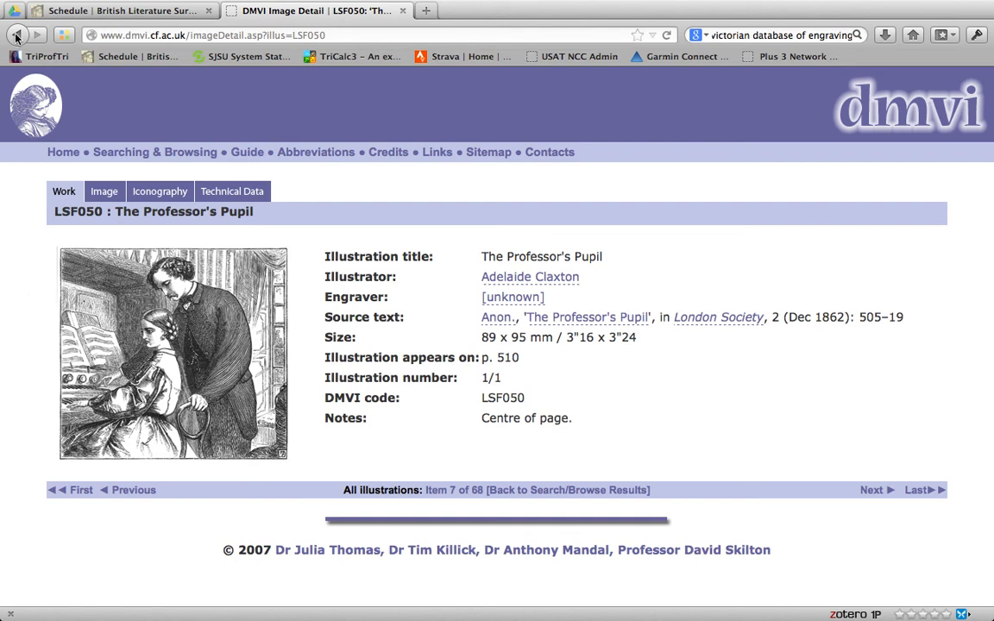
- Go back from the record to the list of 68 reading results
{"action": "left_click", "coordinate": [16, 34]}
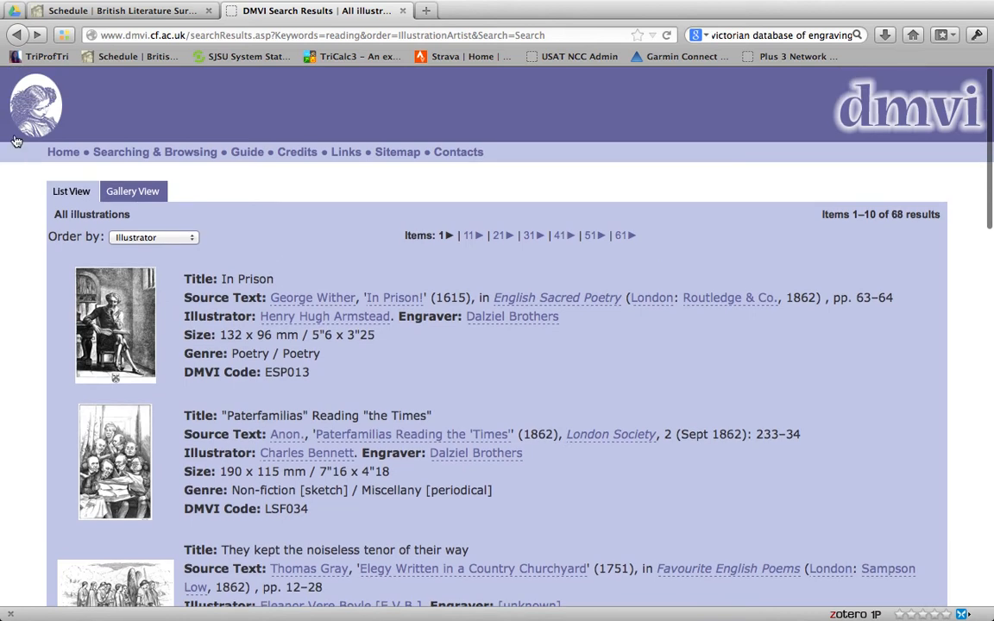
{"action": "mouse_move", "coordinate": [169, 114]}
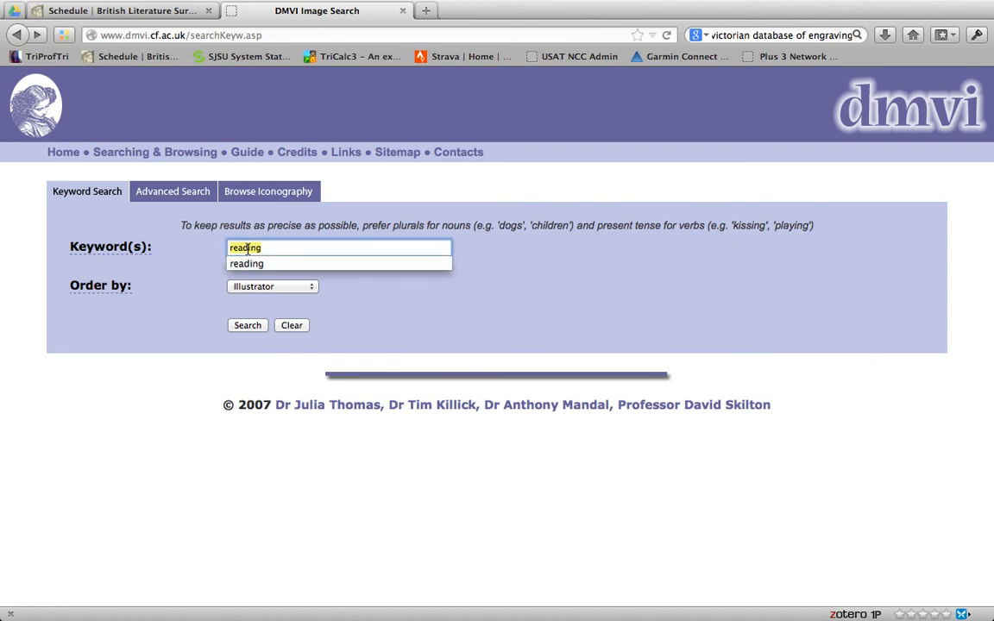
- Run a keyword search for 'work', then return to the search form with 'work' entered
{"action": "type", "text": "work"}
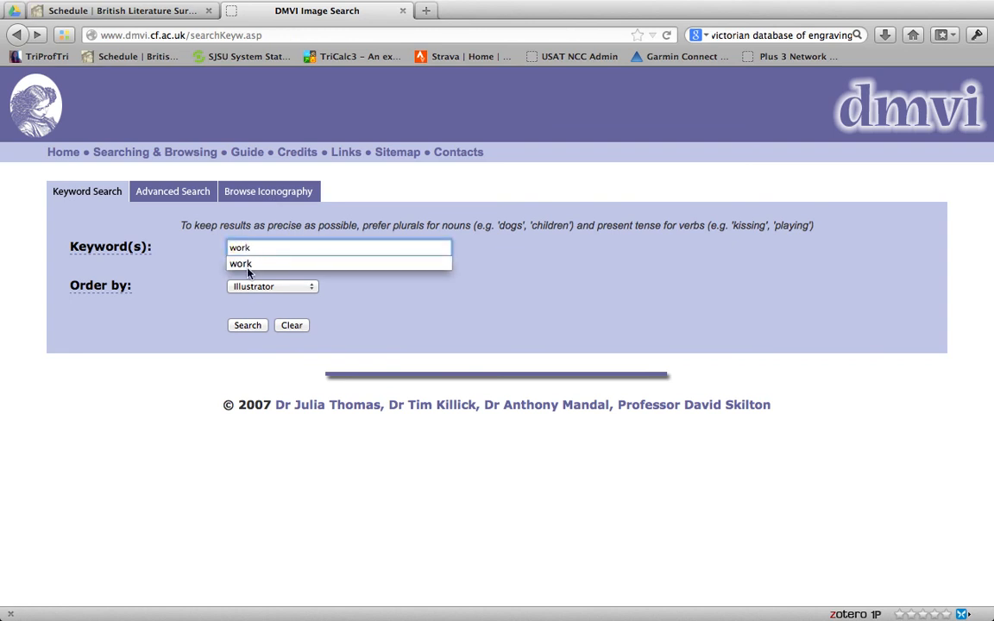
{"action": "left_click", "coordinate": [247, 324]}
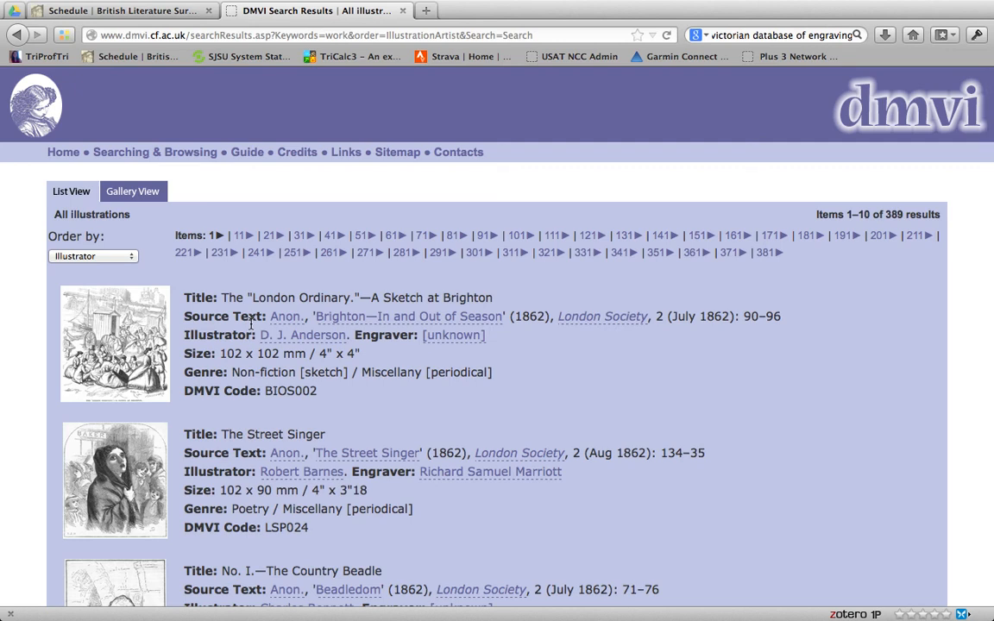
{"action": "left_click", "coordinate": [17, 35]}
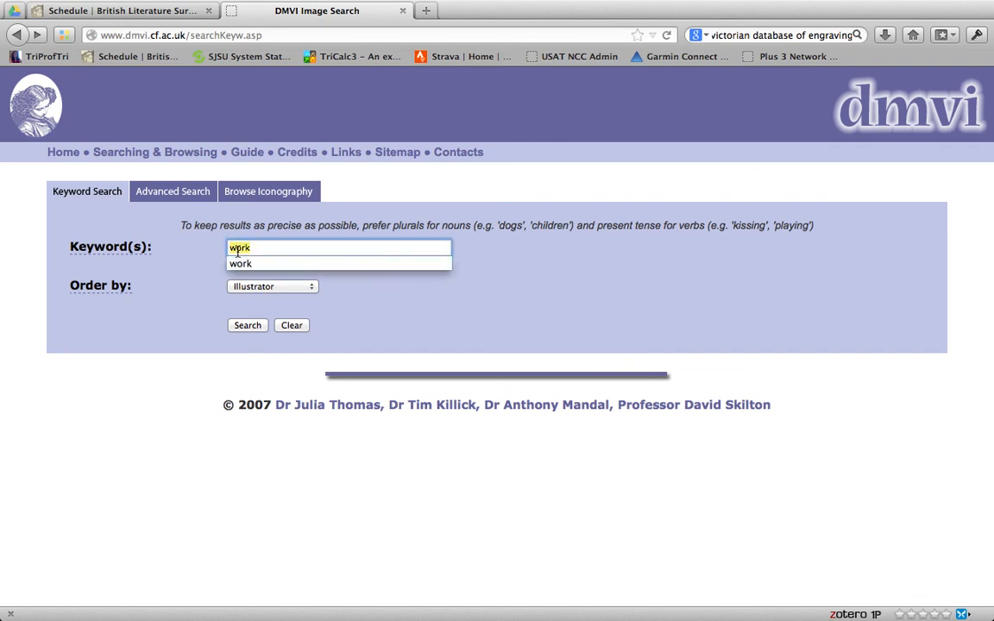
- Run a keyword search for 'poor' (64 results) and return to the search form
{"action": "type", "text": "poor"}
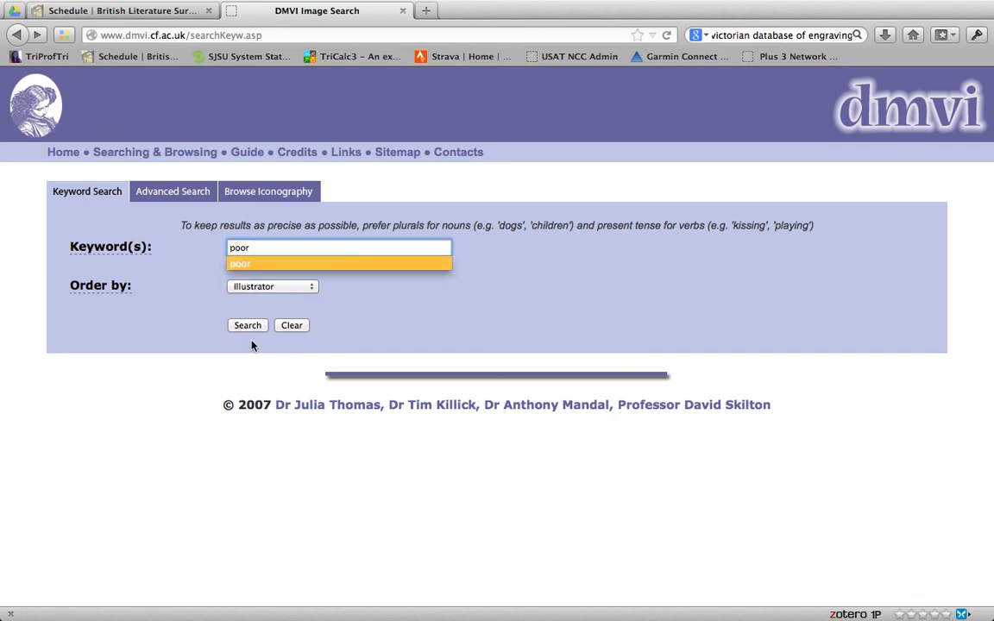
{"action": "left_click", "coordinate": [248, 324]}
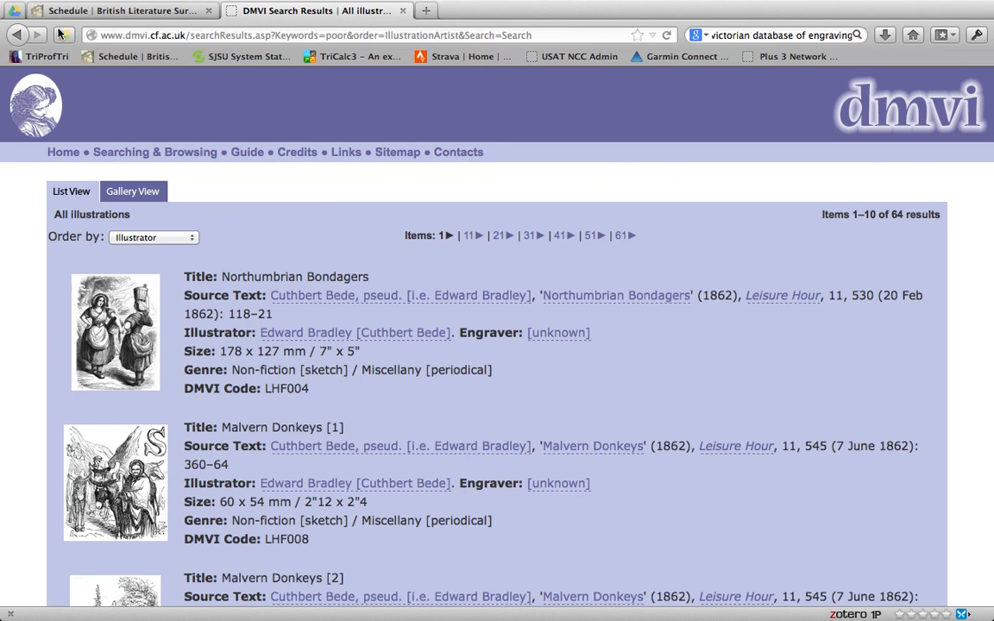
{"action": "left_click", "coordinate": [17, 35]}
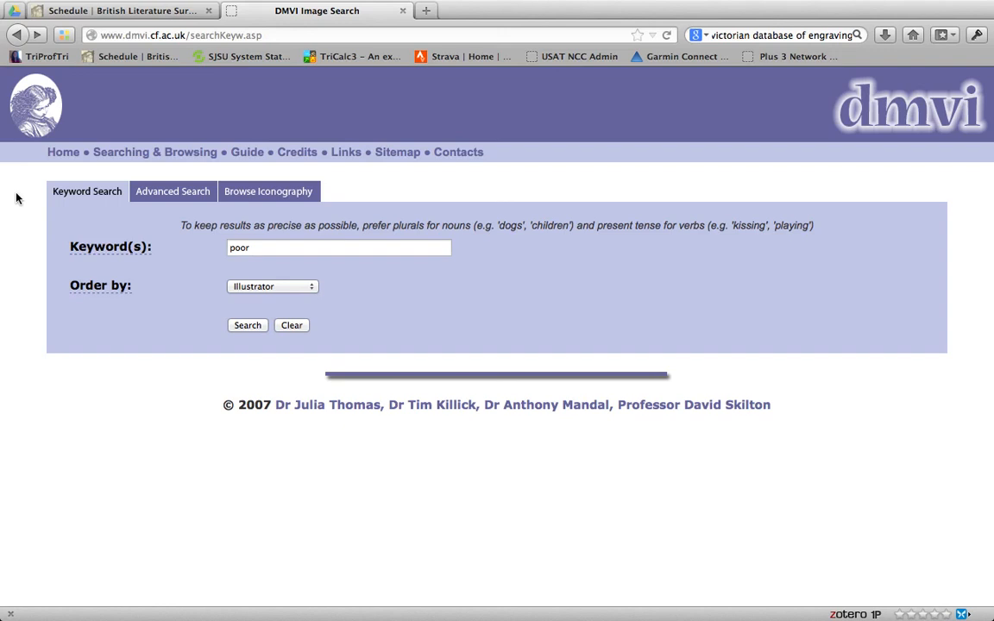
{"action": "mouse_move", "coordinate": [585, 166]}
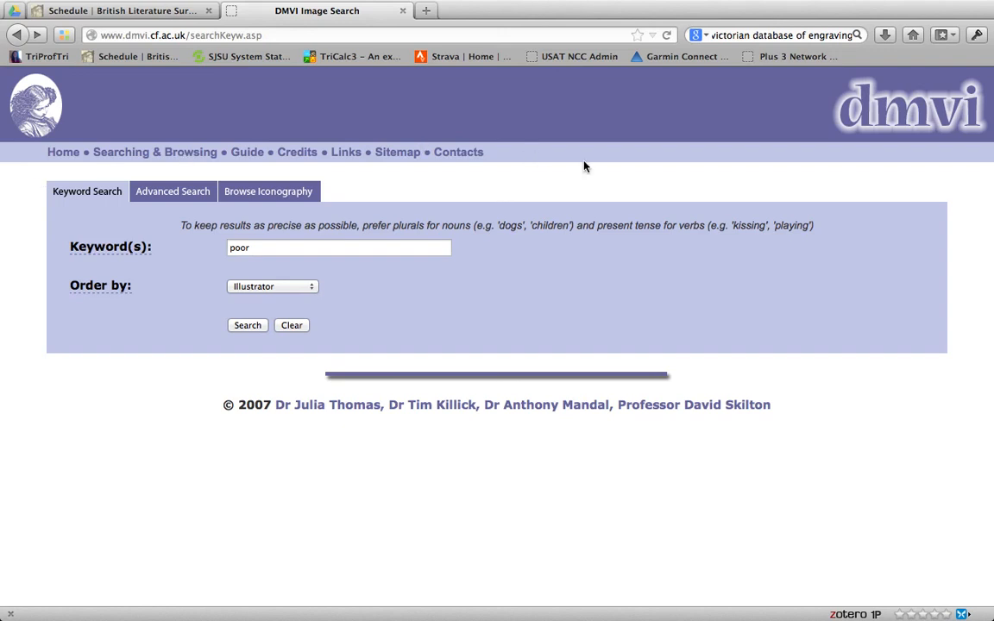